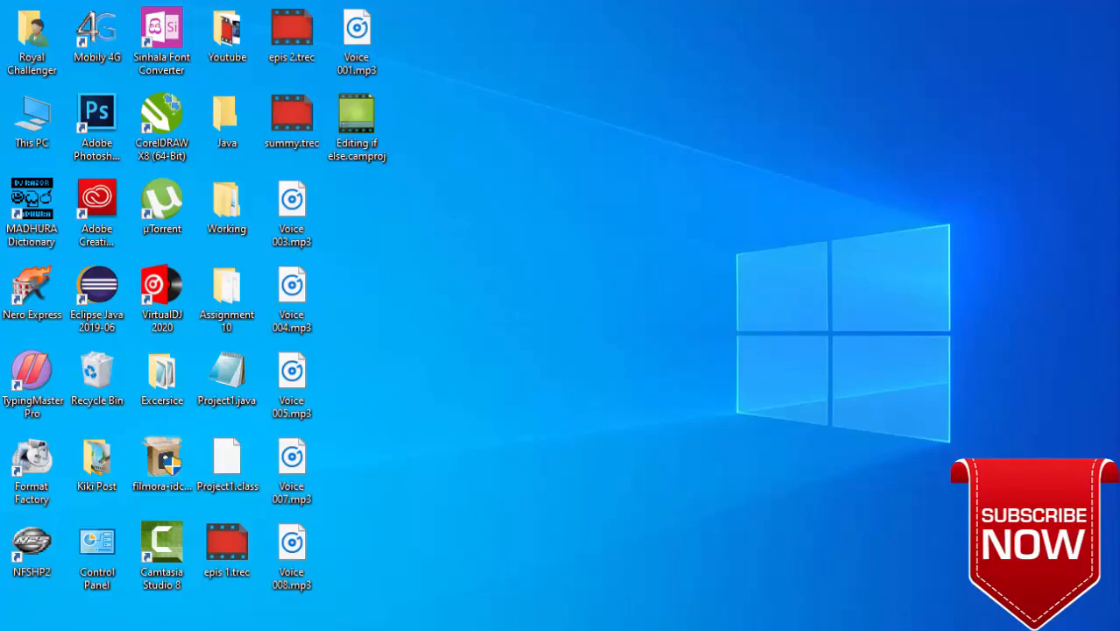
Open Project1.java from the desktop in Notepad++.
double_click(226, 377)
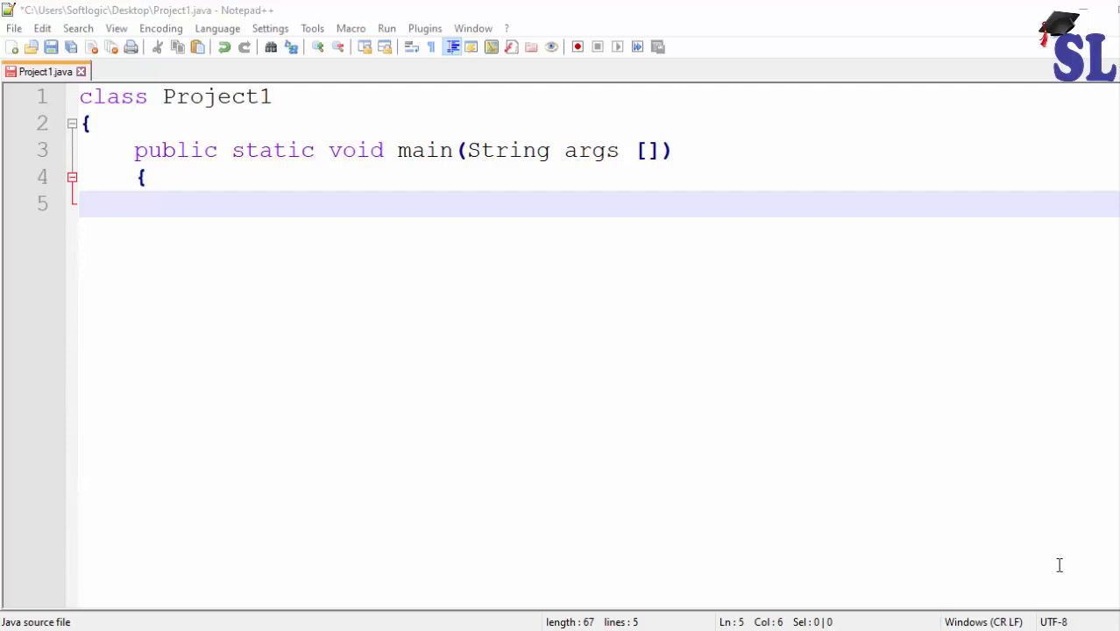
mouse_move(165, 208)
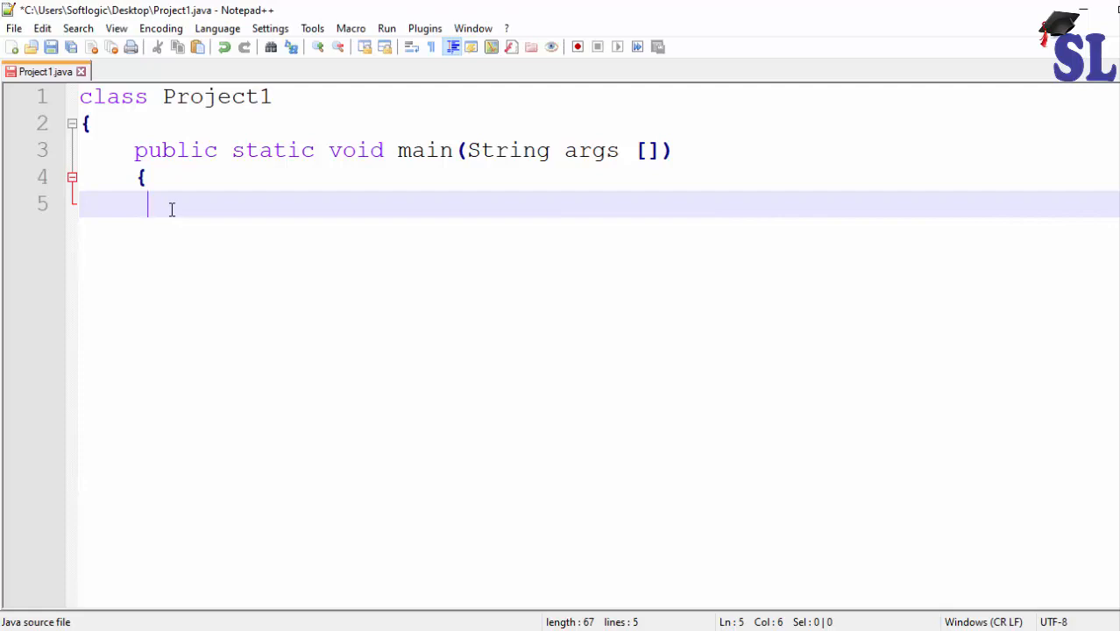
Declare int number = 50 on line 5 of main.
type("num")
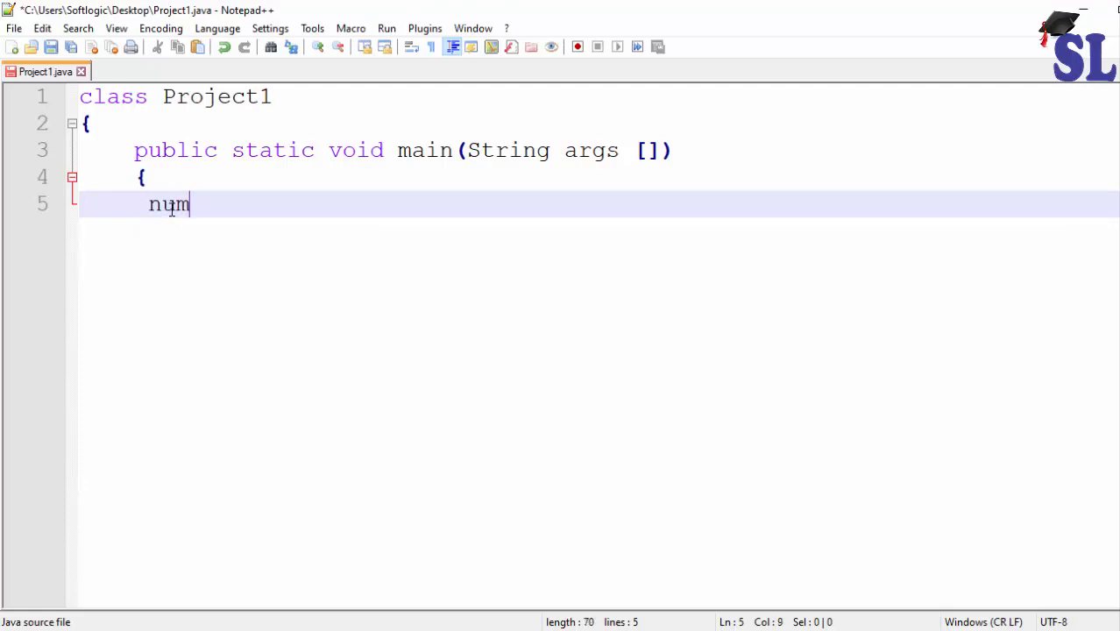
type("ber")
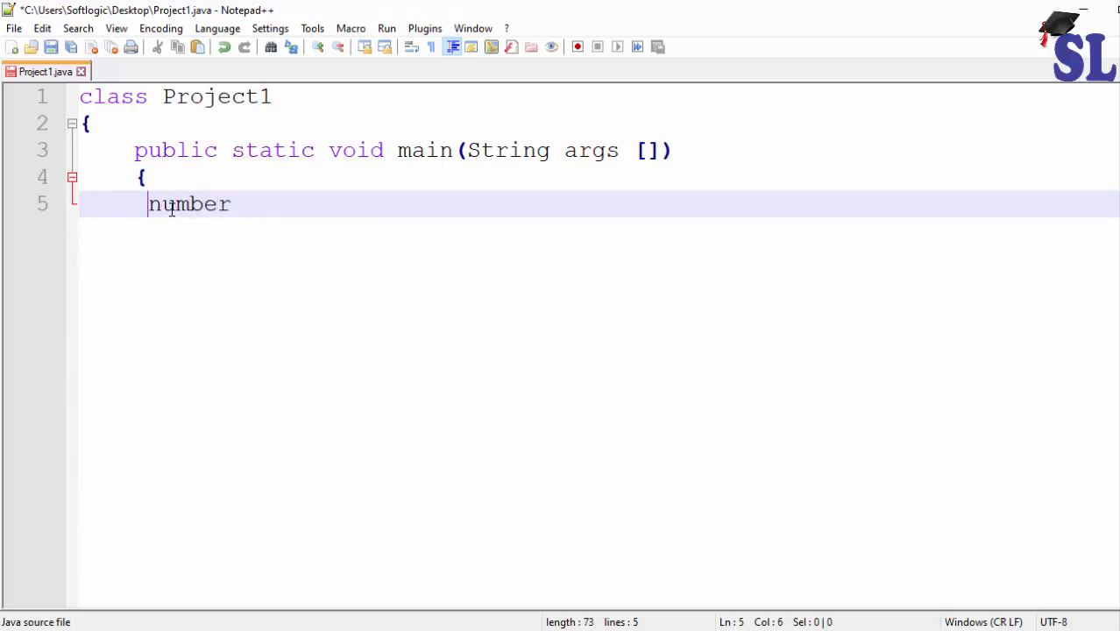
type("int")
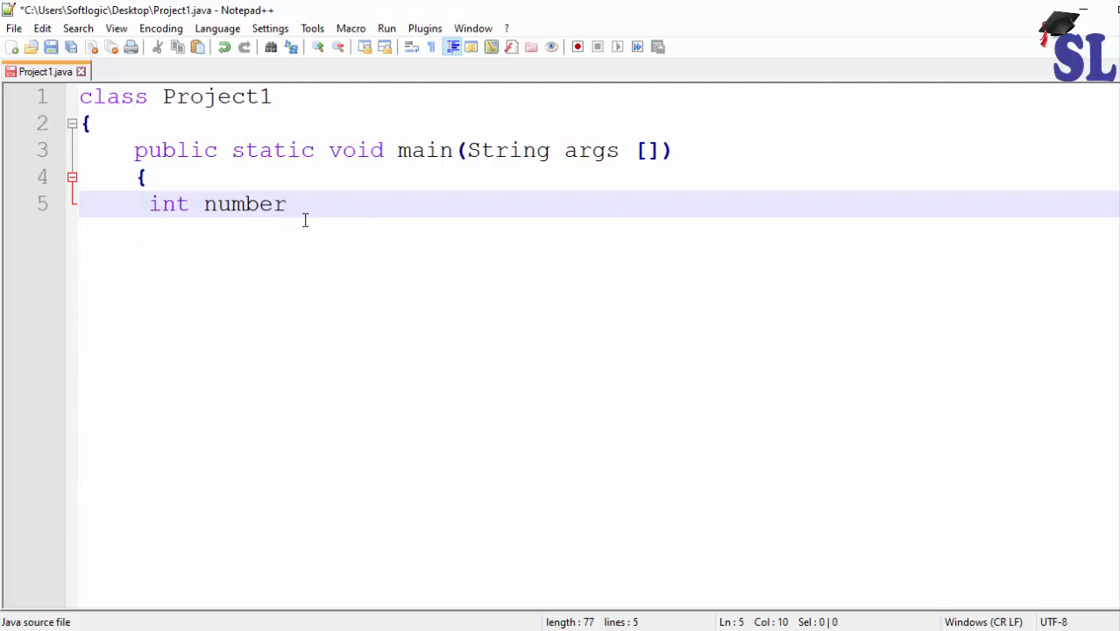
type("= 50;")
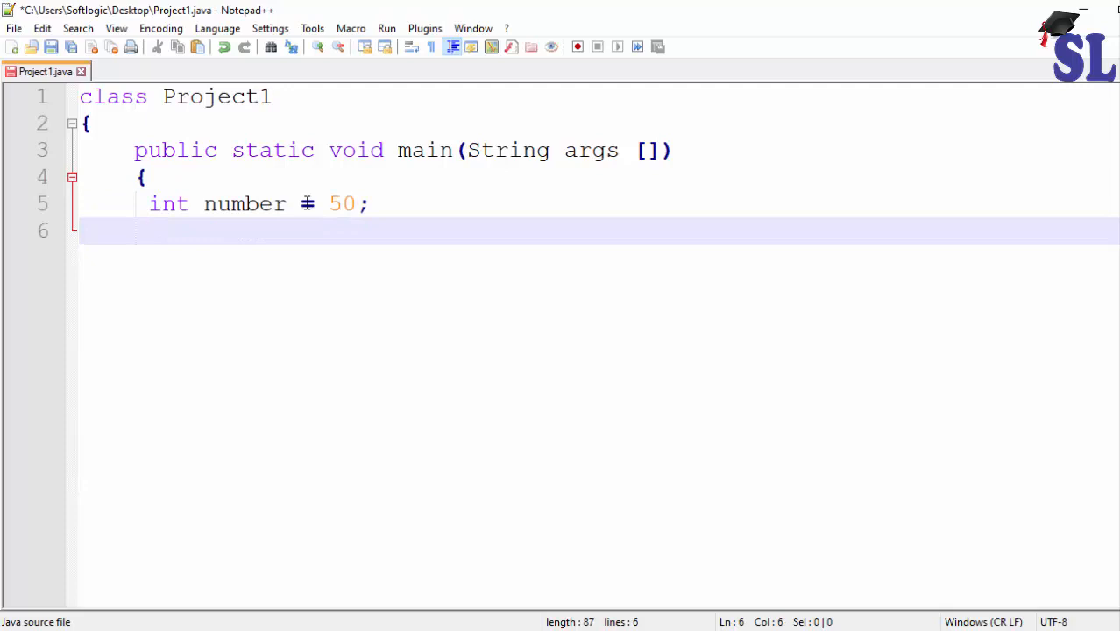
Declare int remainder = number%2; on line 6.
type("int")
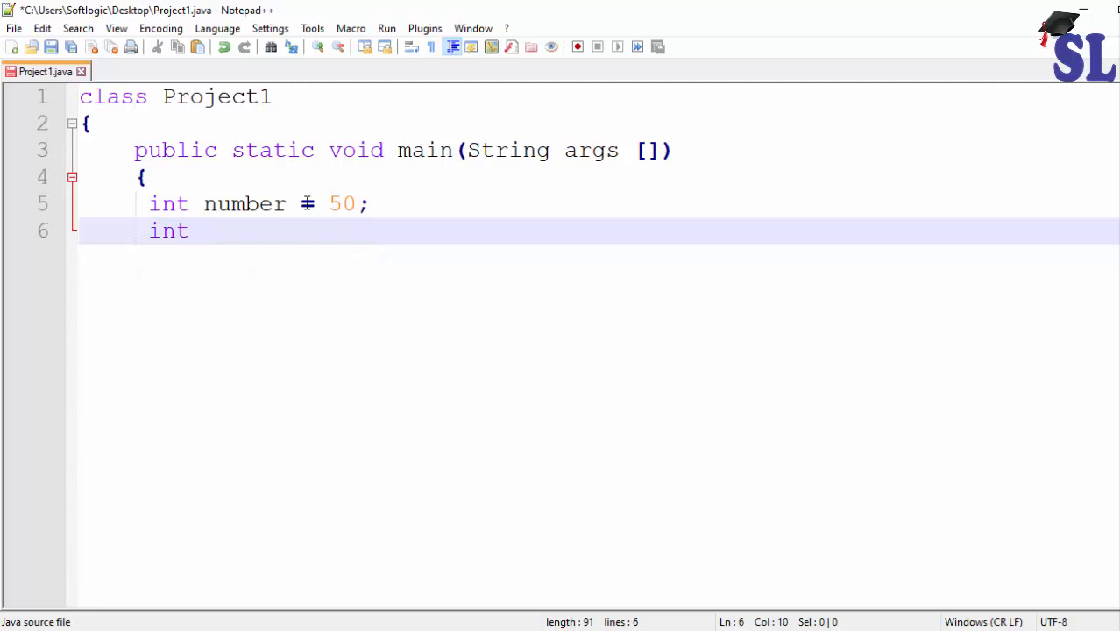
type("re")
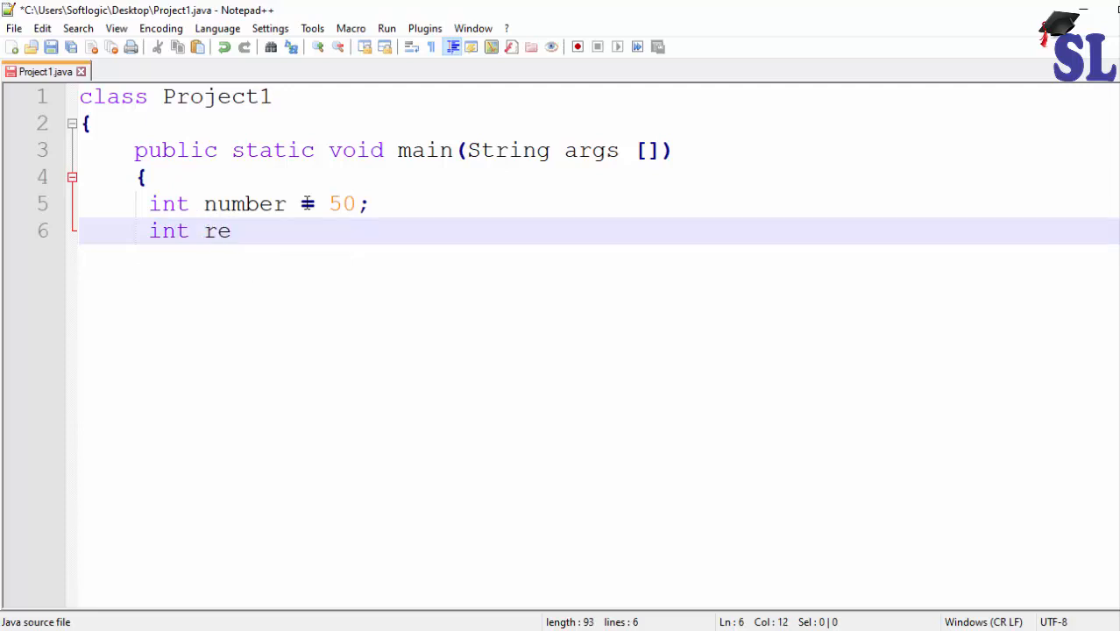
type("mai")
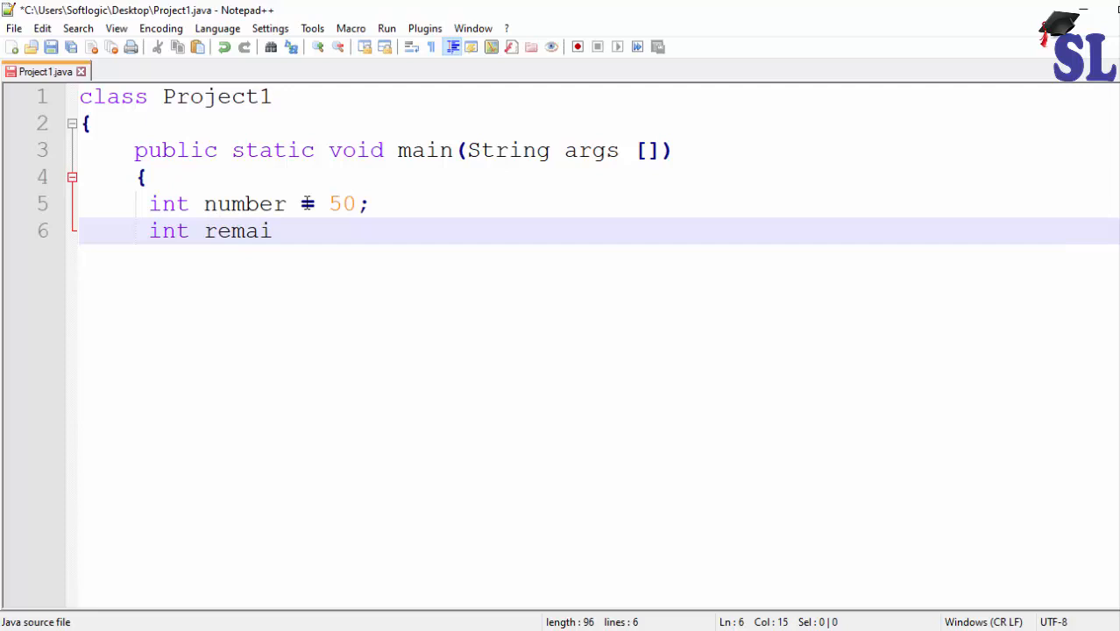
type("nder")
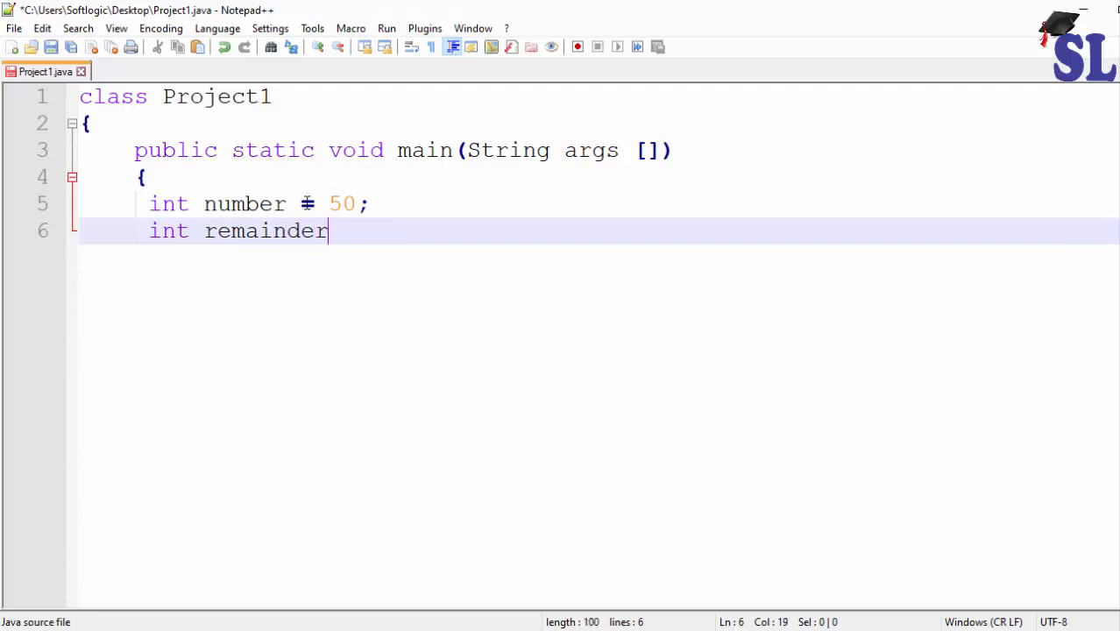
type("=")
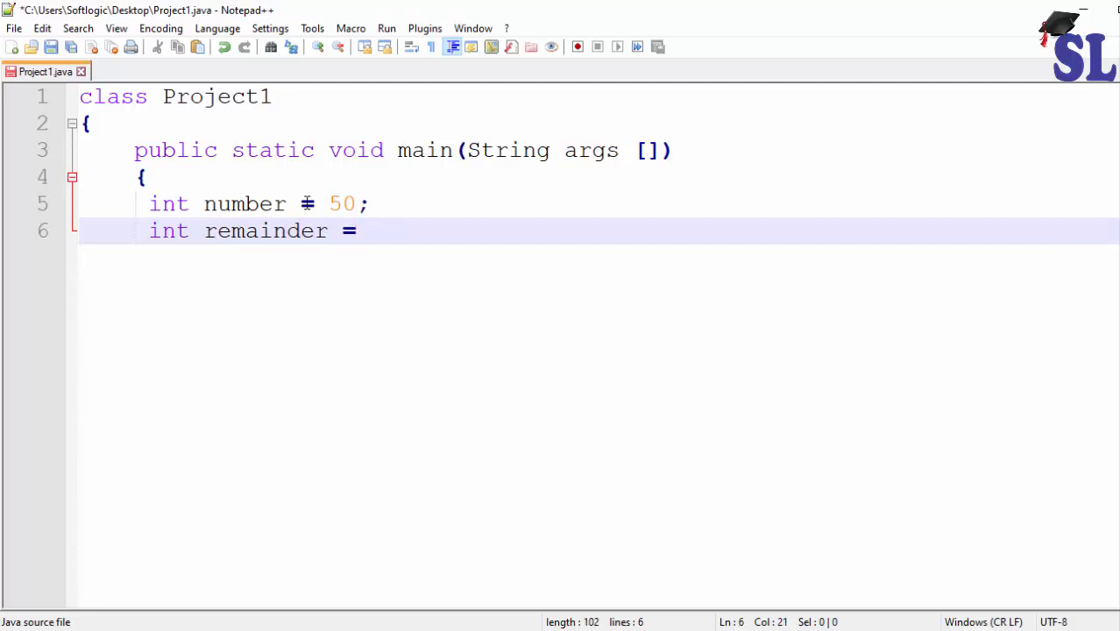
type("number")
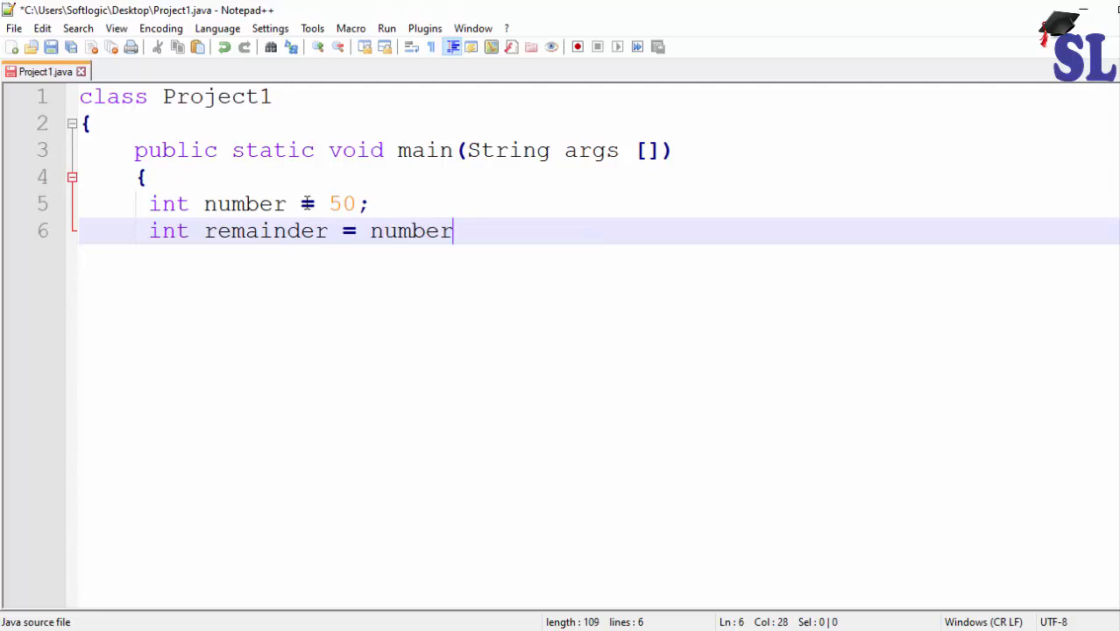
type("%2")
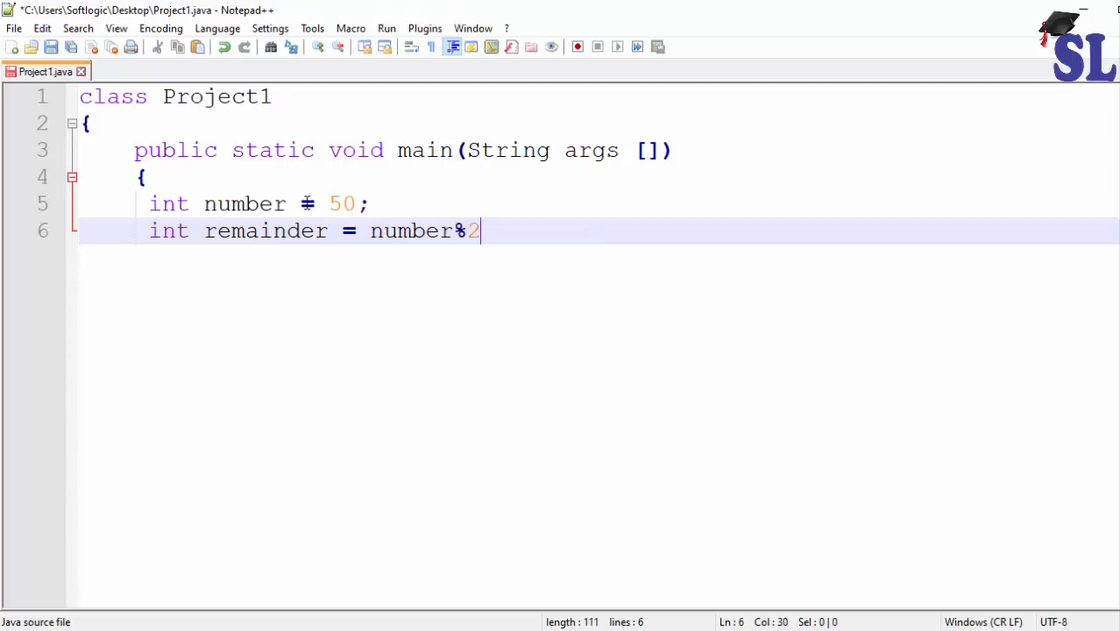
type(";")
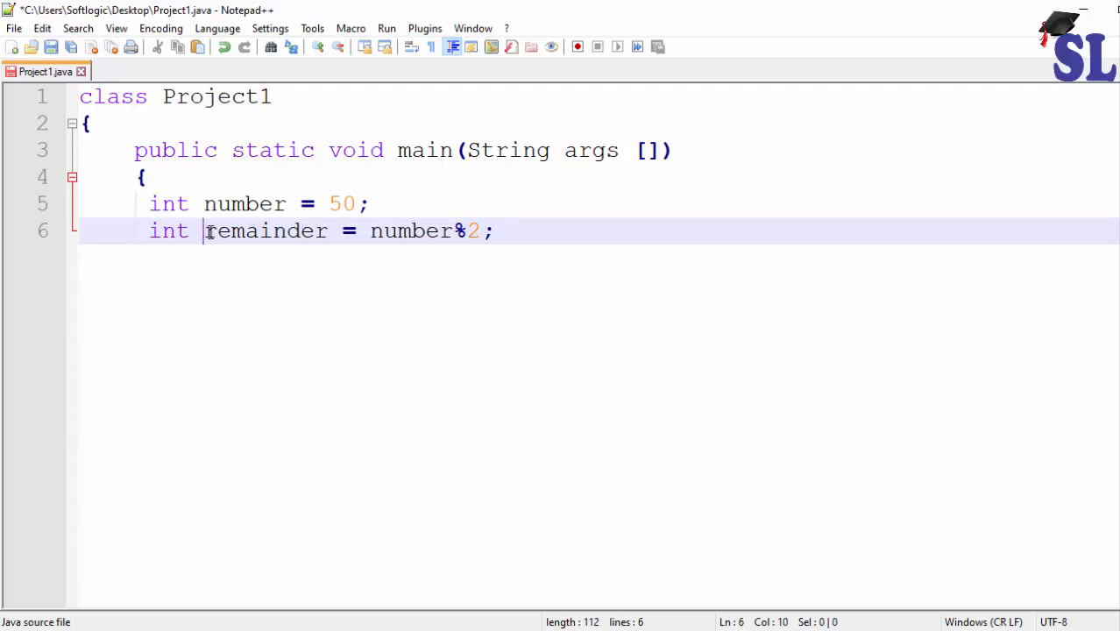
Insert spaces around % so line 6 reads remainder = number % 2;.
double_click(264, 231)
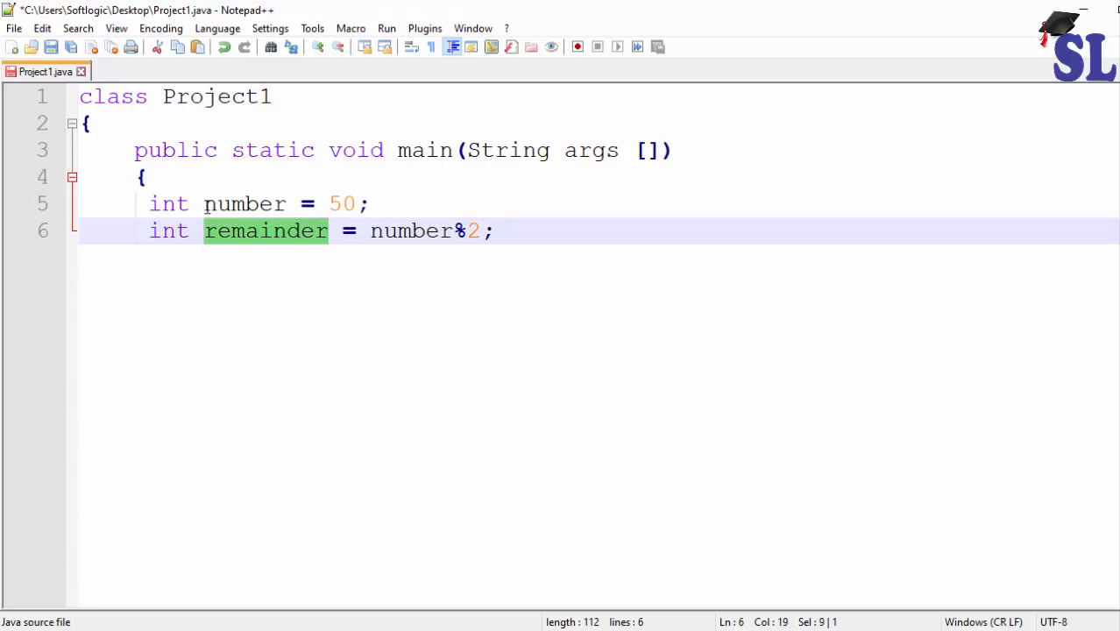
double_click(244, 204)
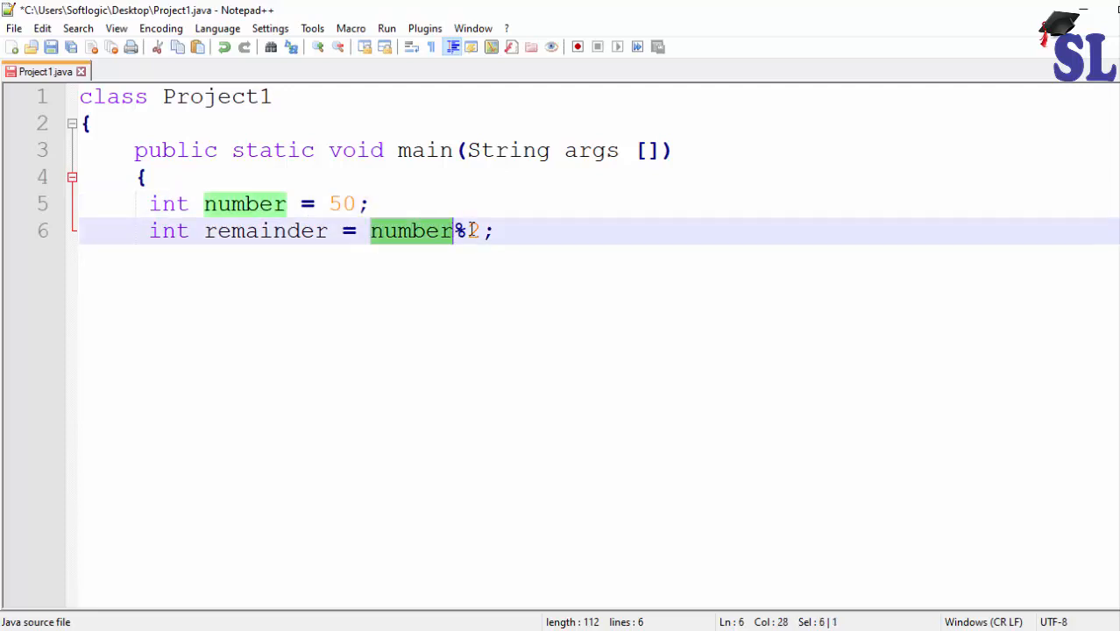
type("2")
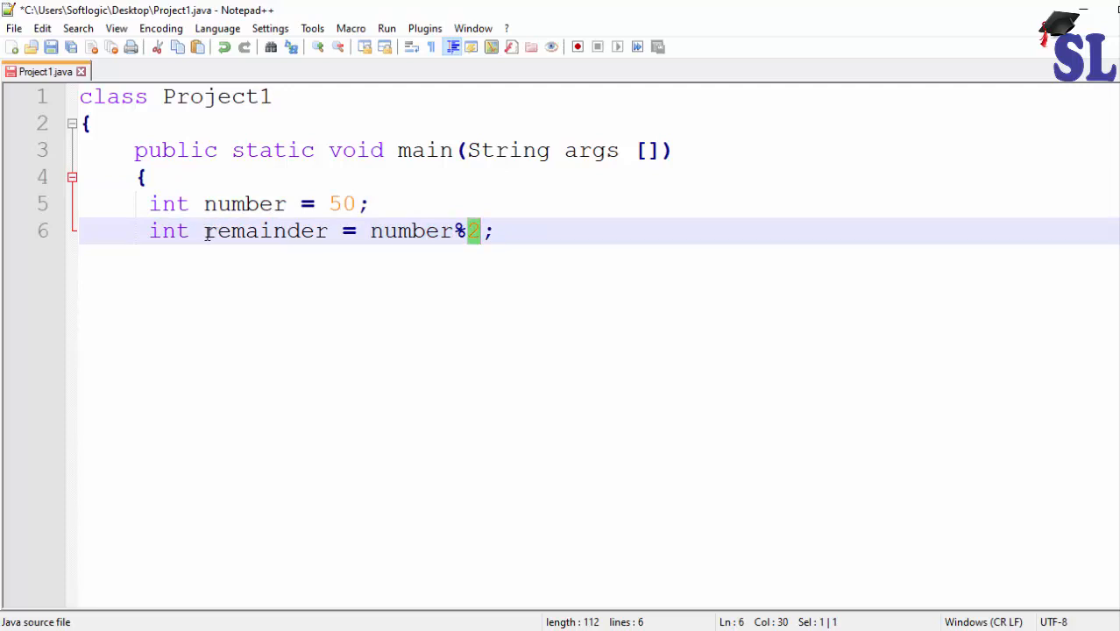
double_click(263, 230)
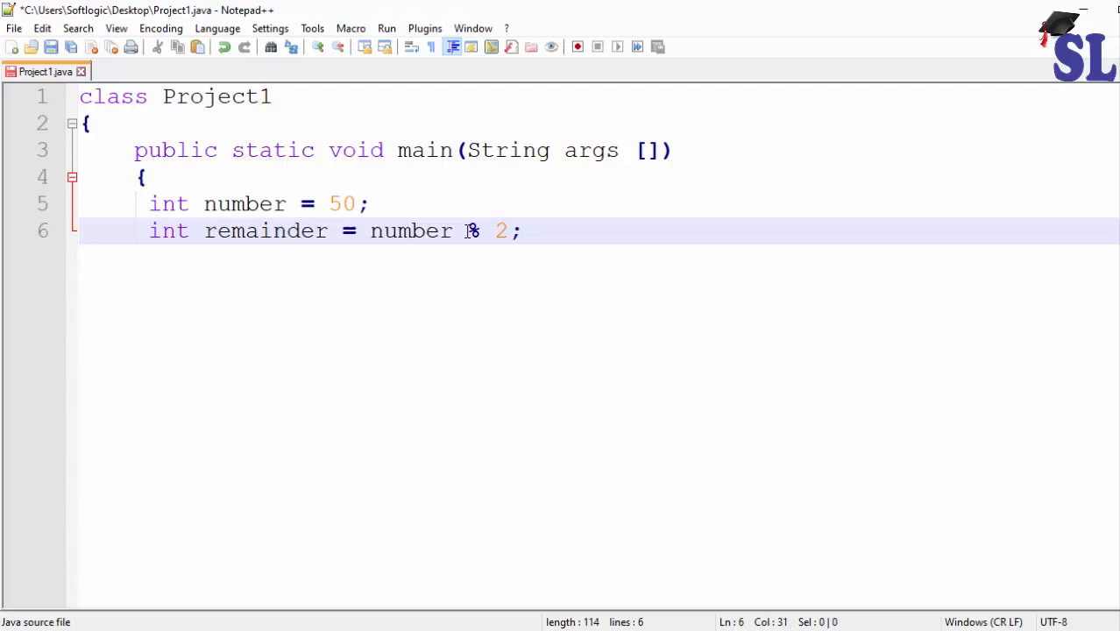
double_click(472, 230)
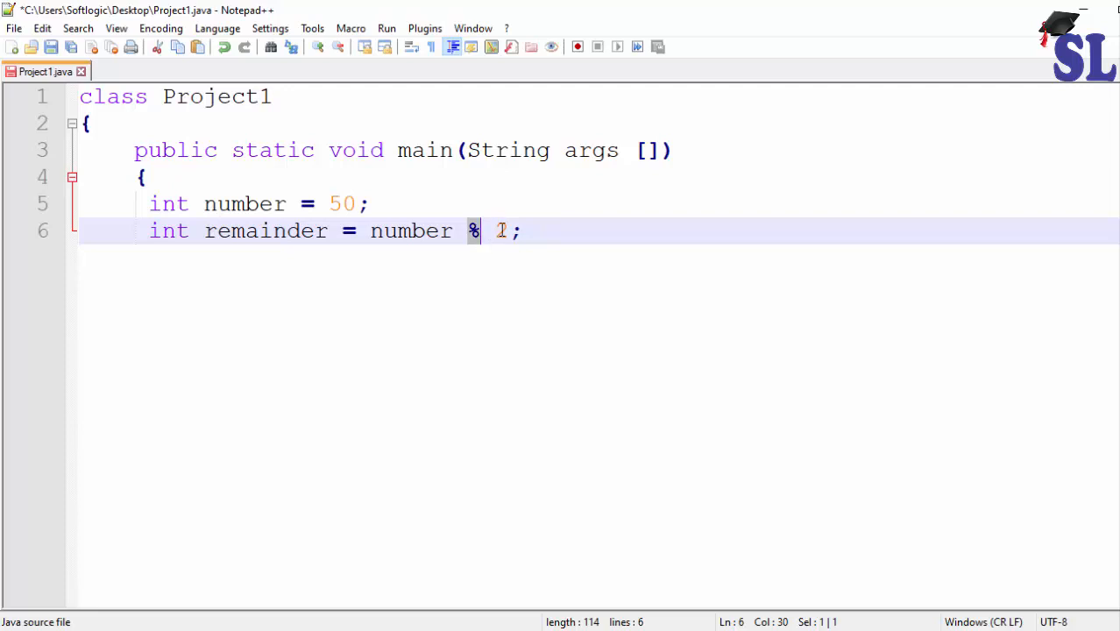
type("2")
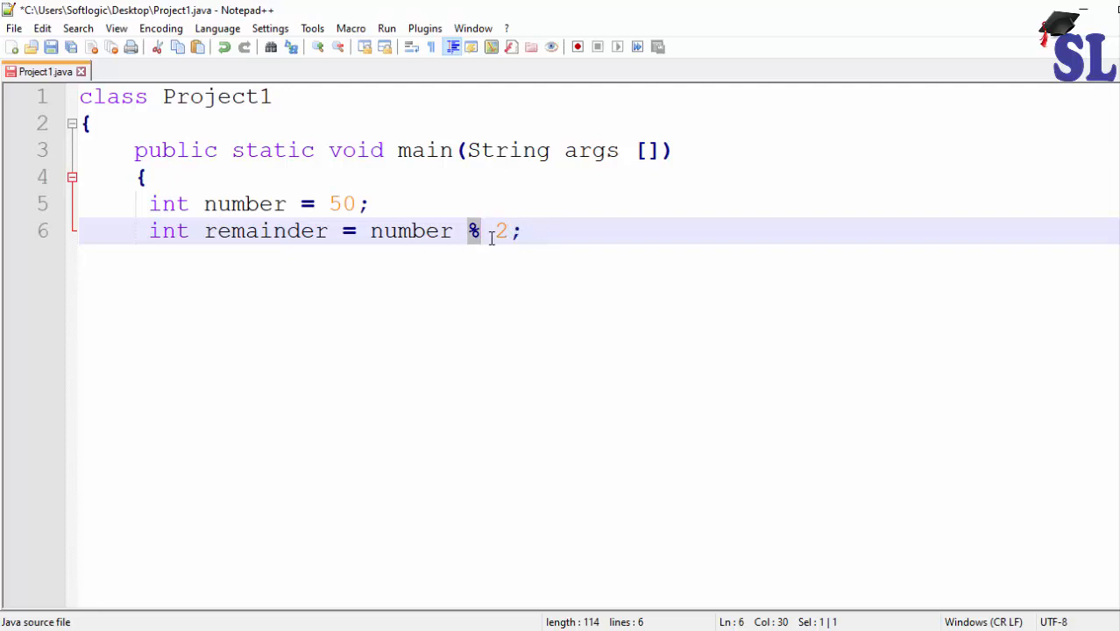
Type if(remainder==1) on line 8, followed by an opening brace.
type("if")
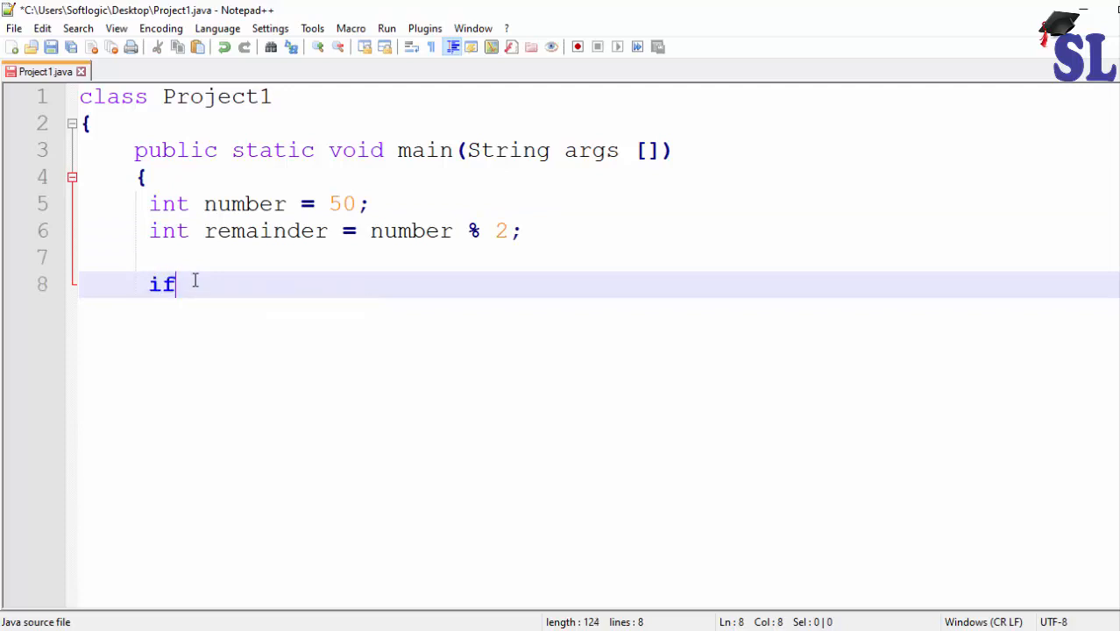
type("(")
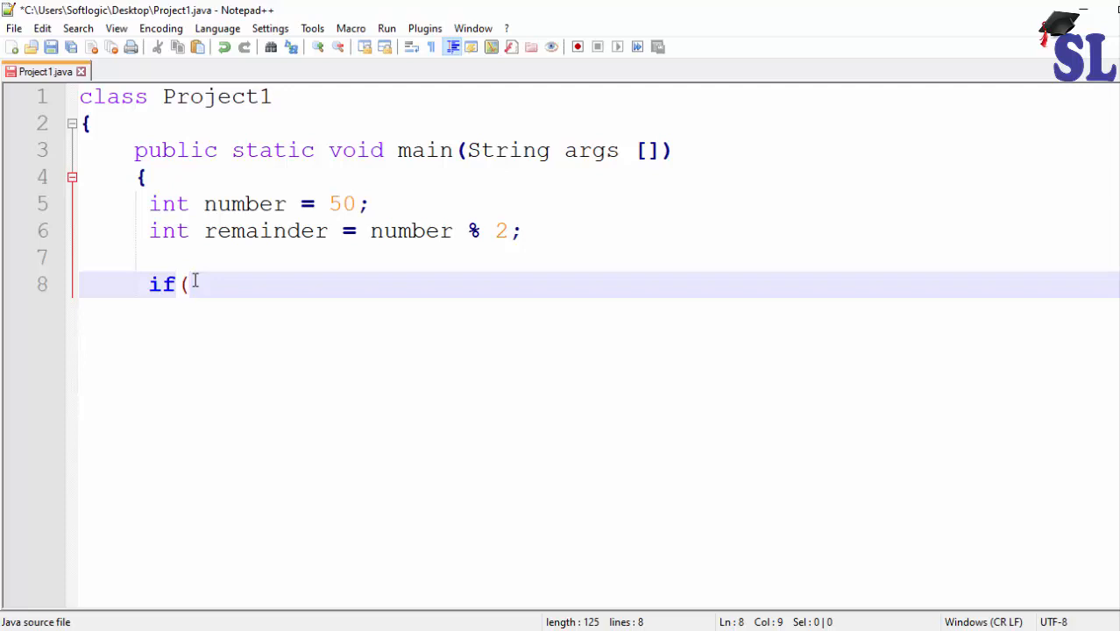
type("re")
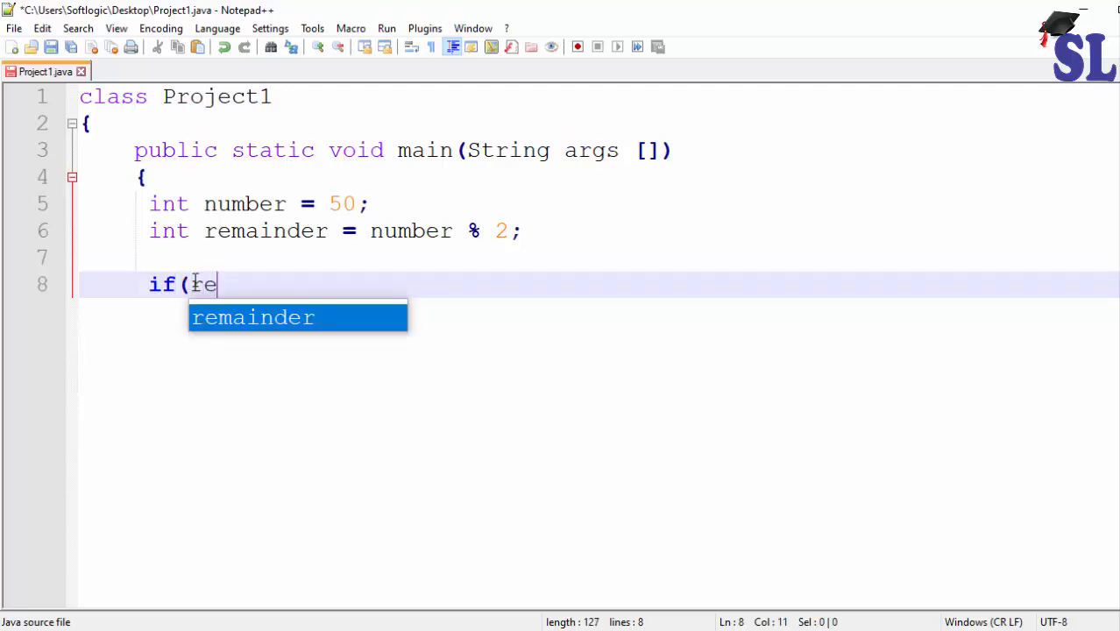
type("mainder==")
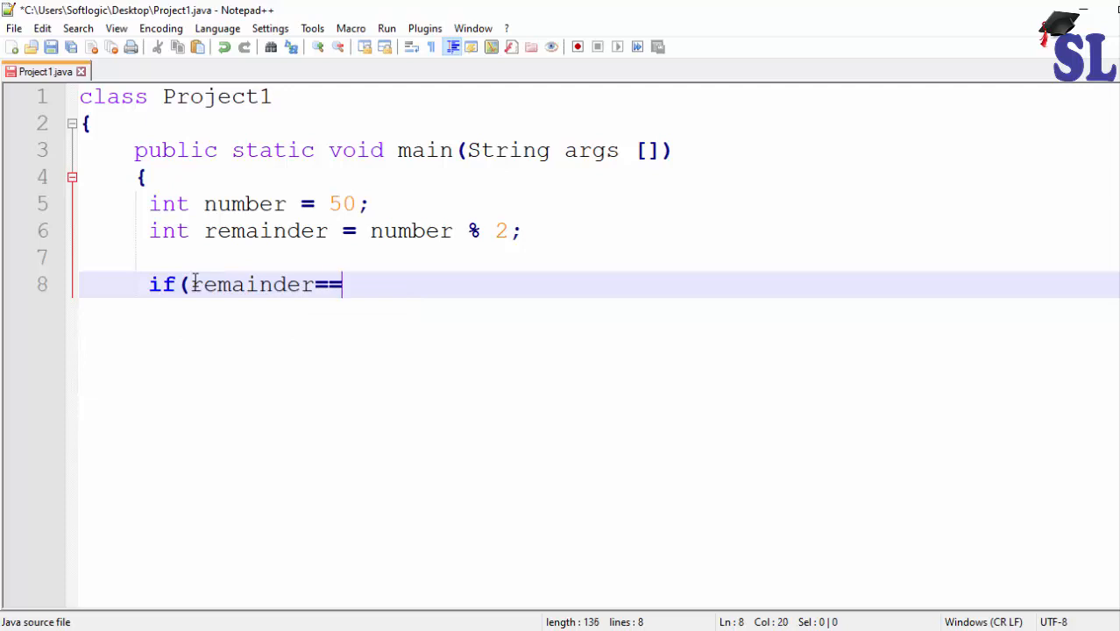
type("1")
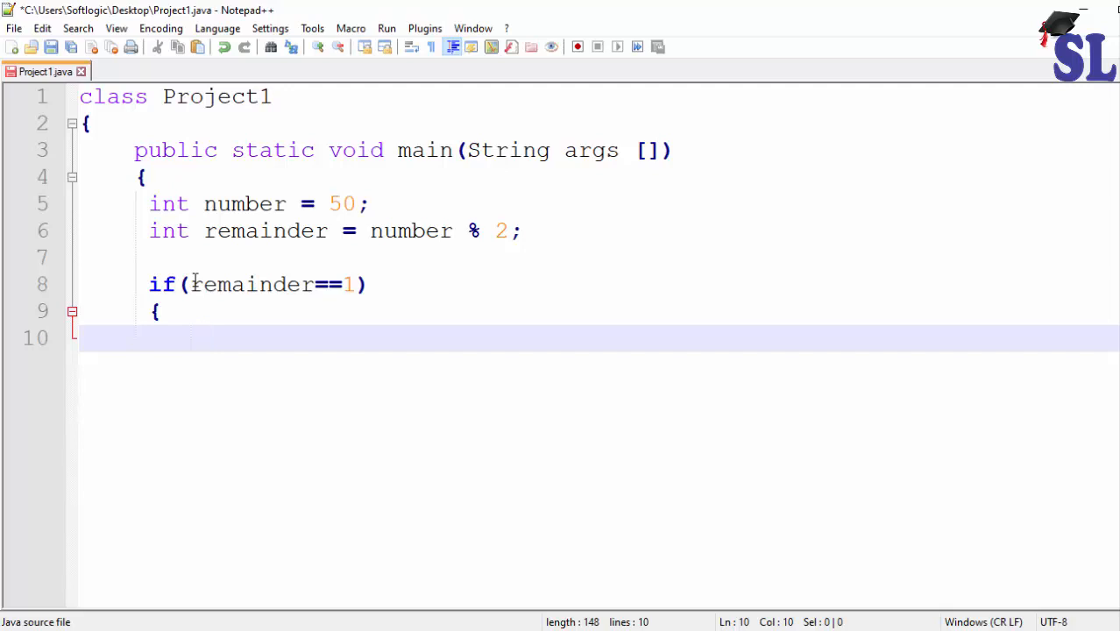
Add System.out.println("Number is Odd"); inside the if block.
type("S")
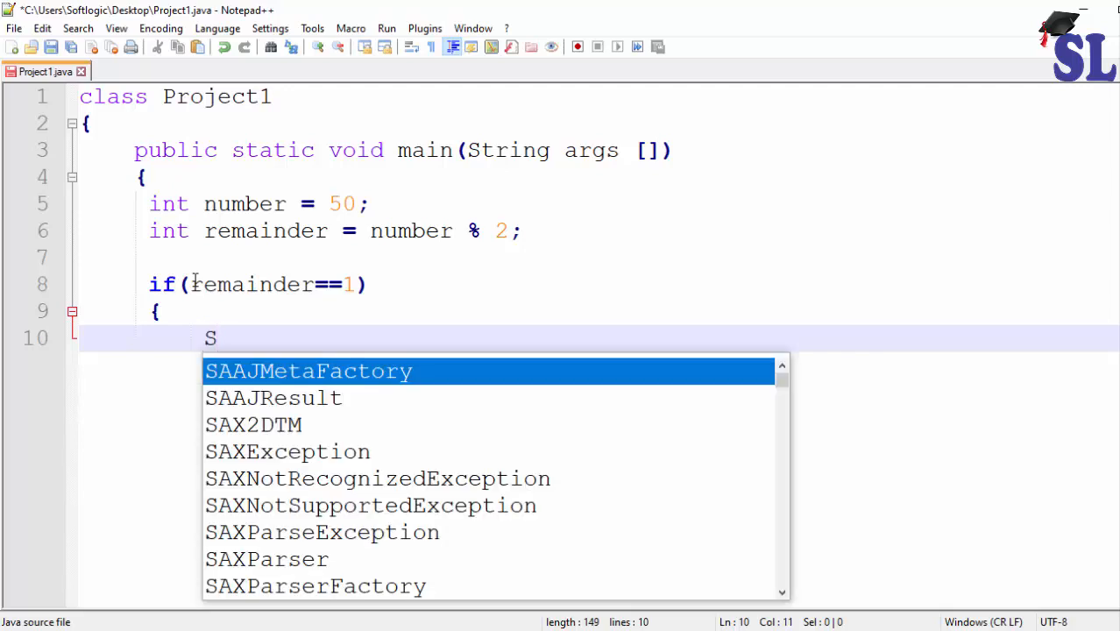
type("ys")
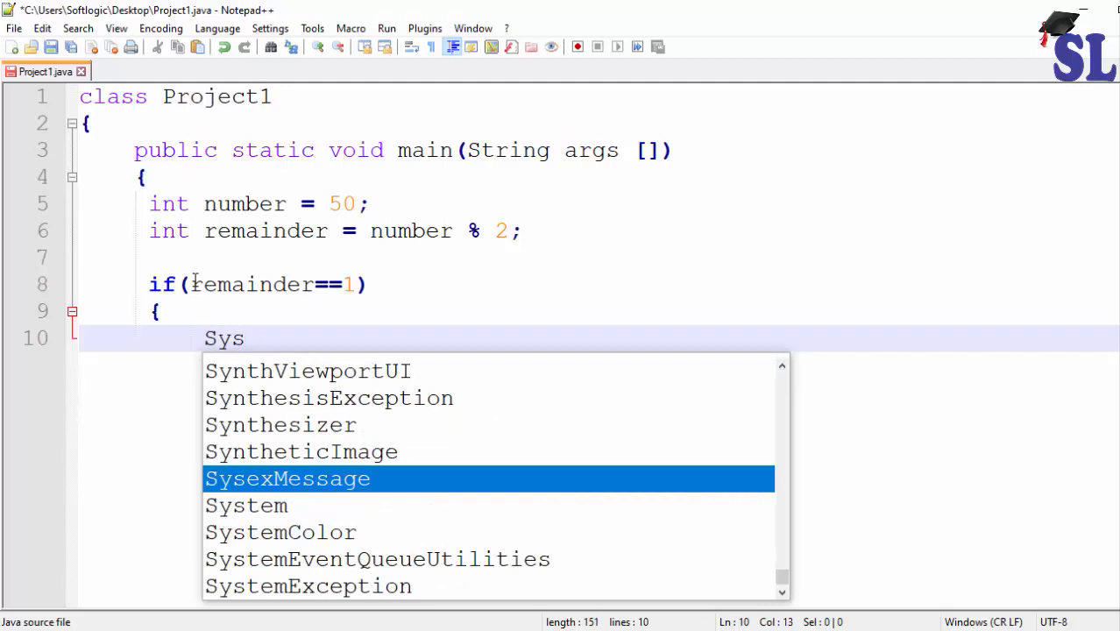
type("tem.ou")
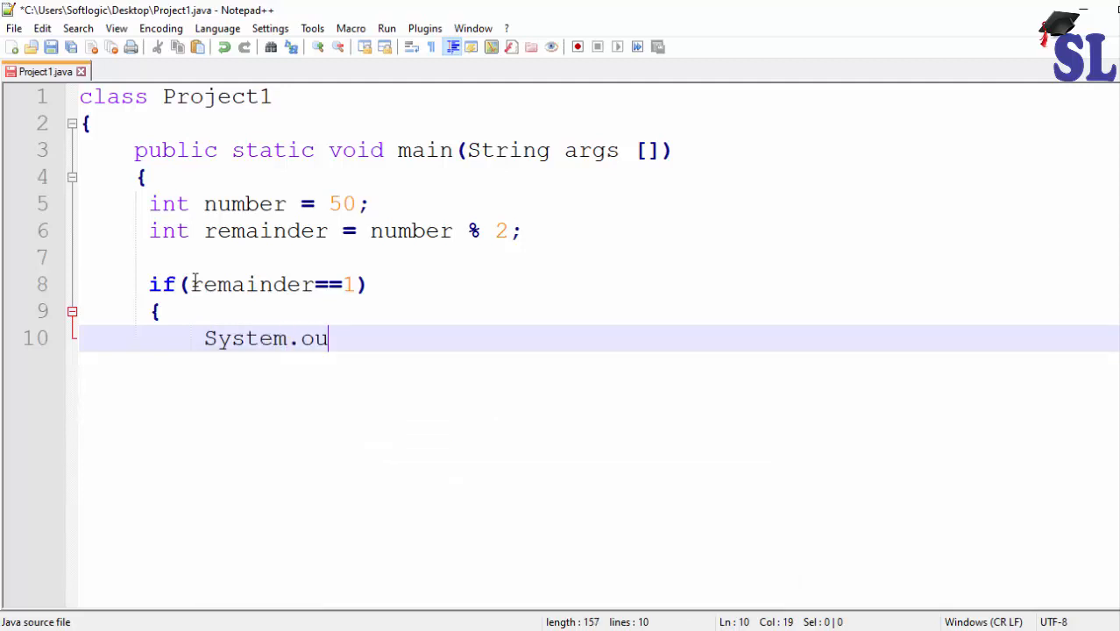
type("t.prin")
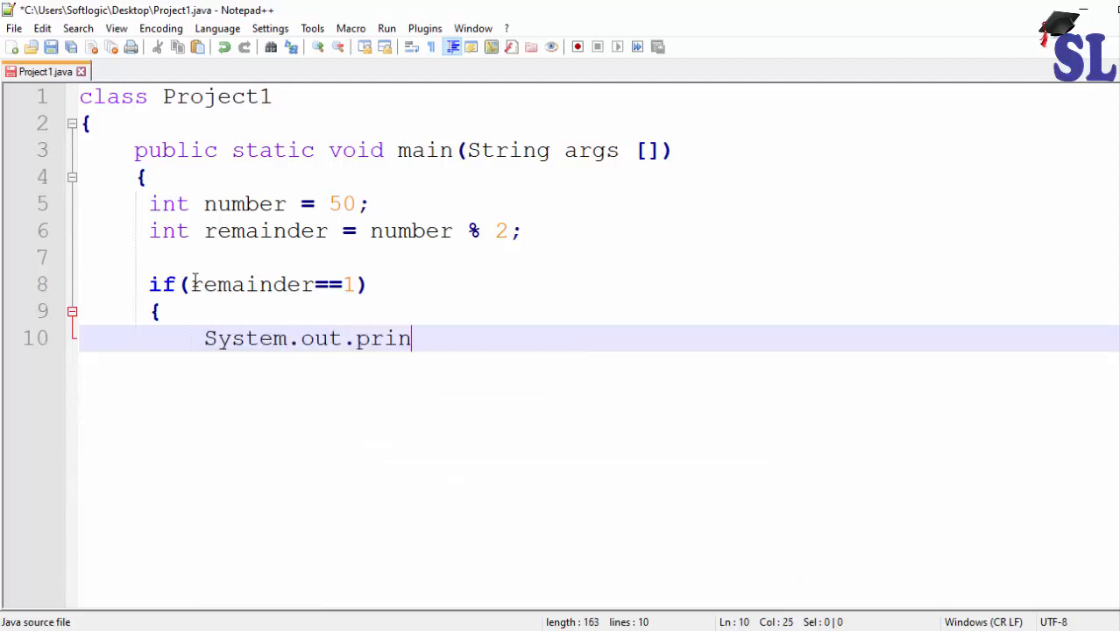
type("tln")
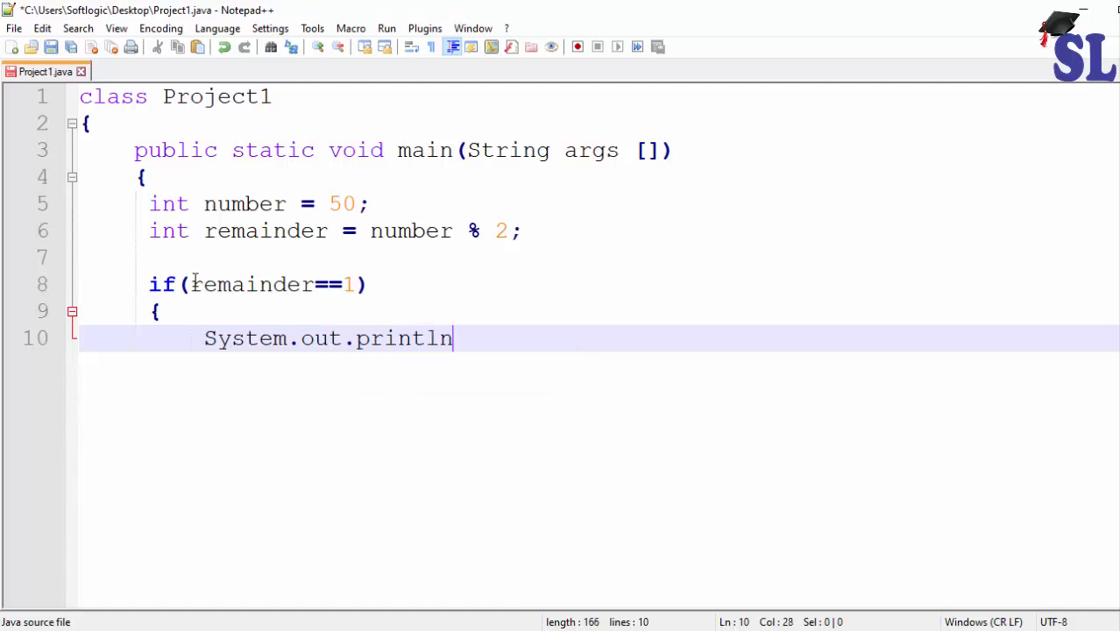
type("(\"")
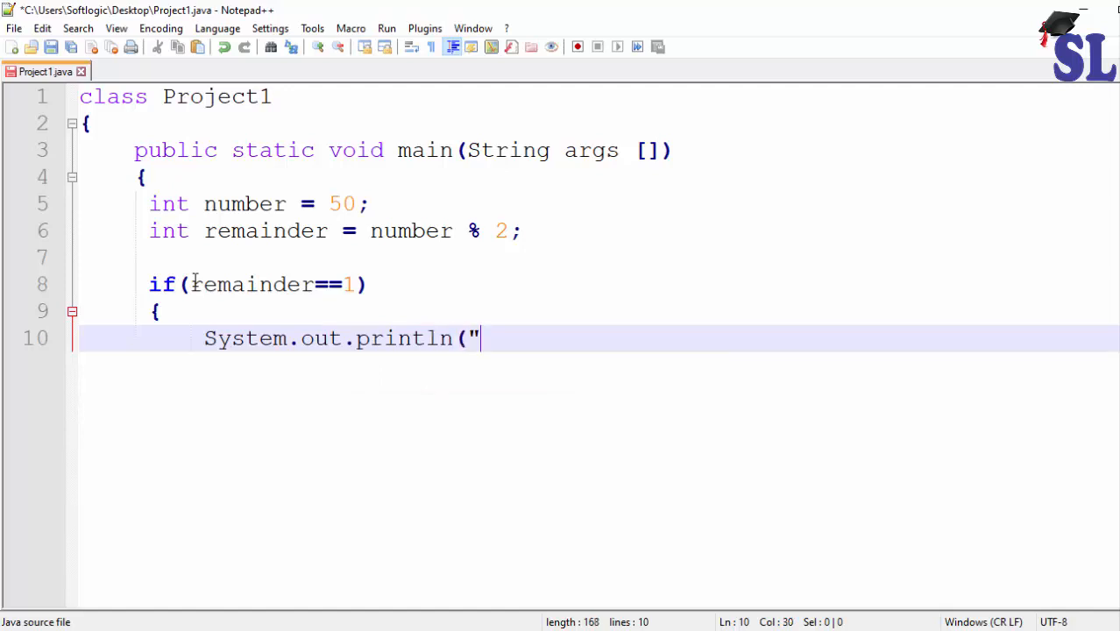
type("Nub")
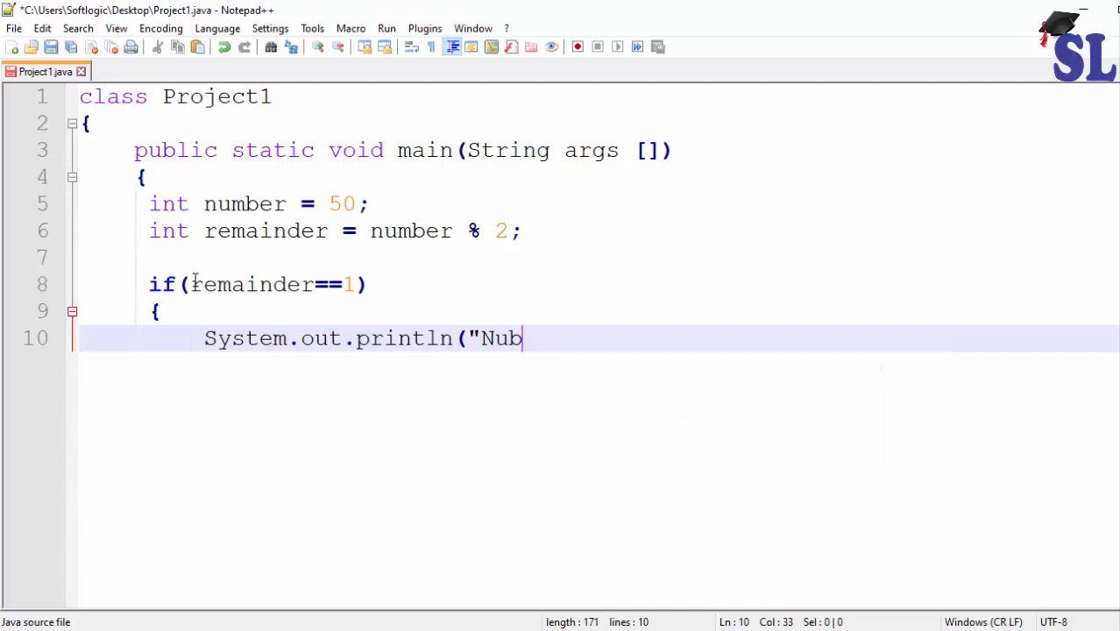
type("m")
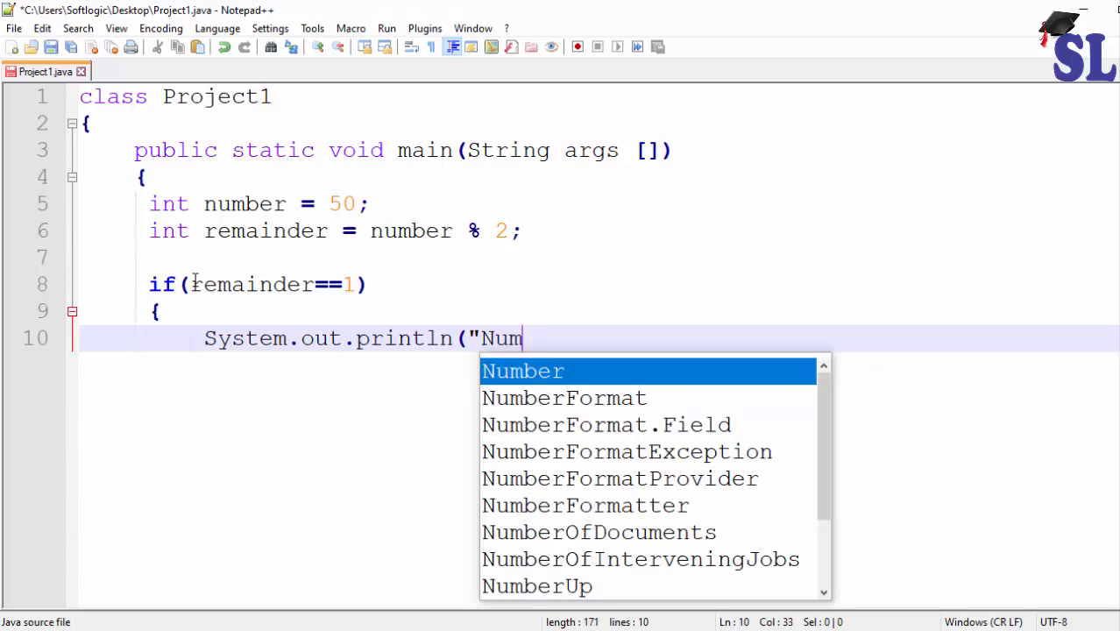
type("ber")
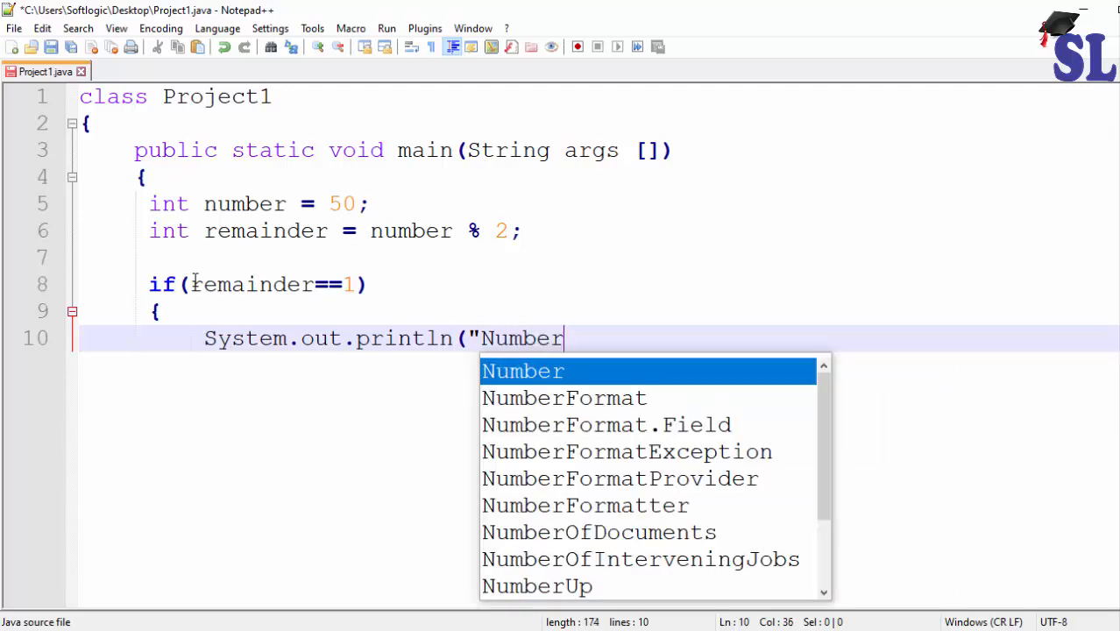
type("is")
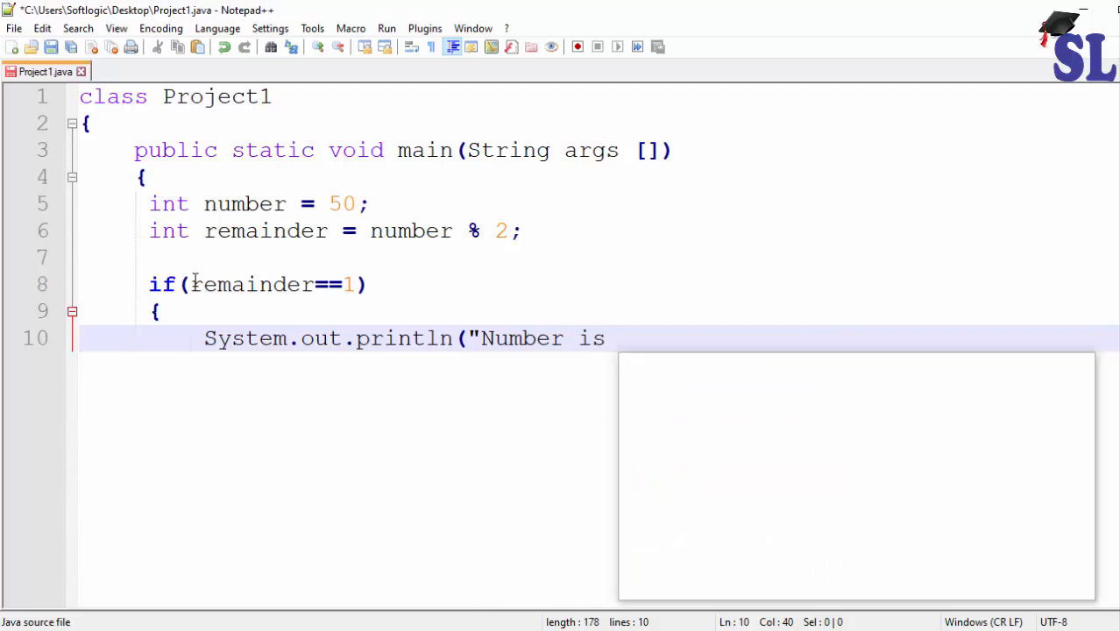
type("Odd\"")
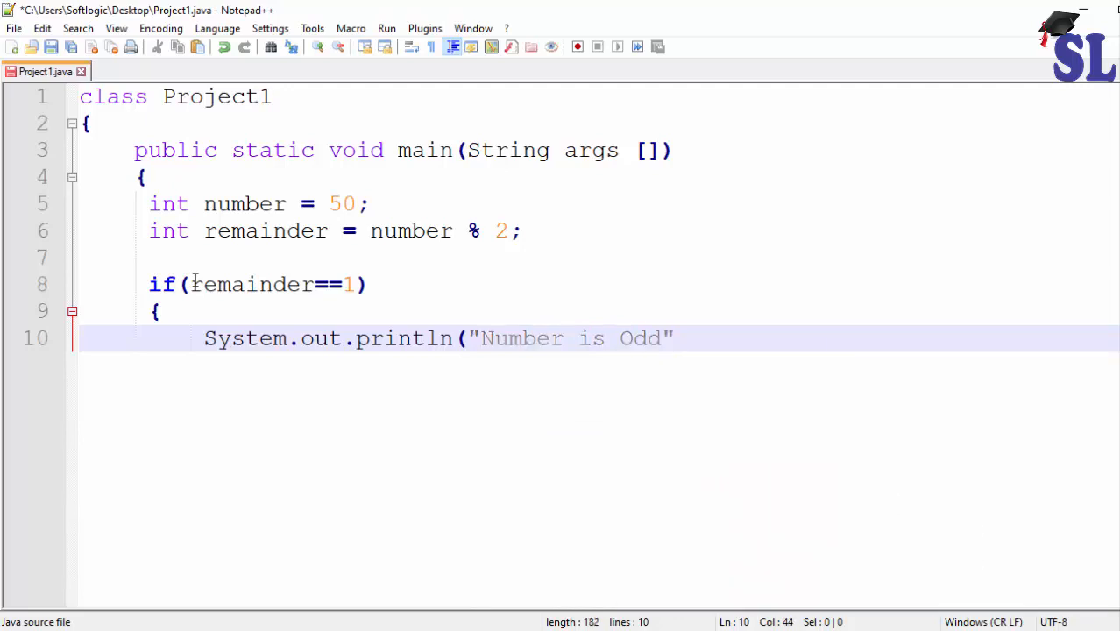
type(");")
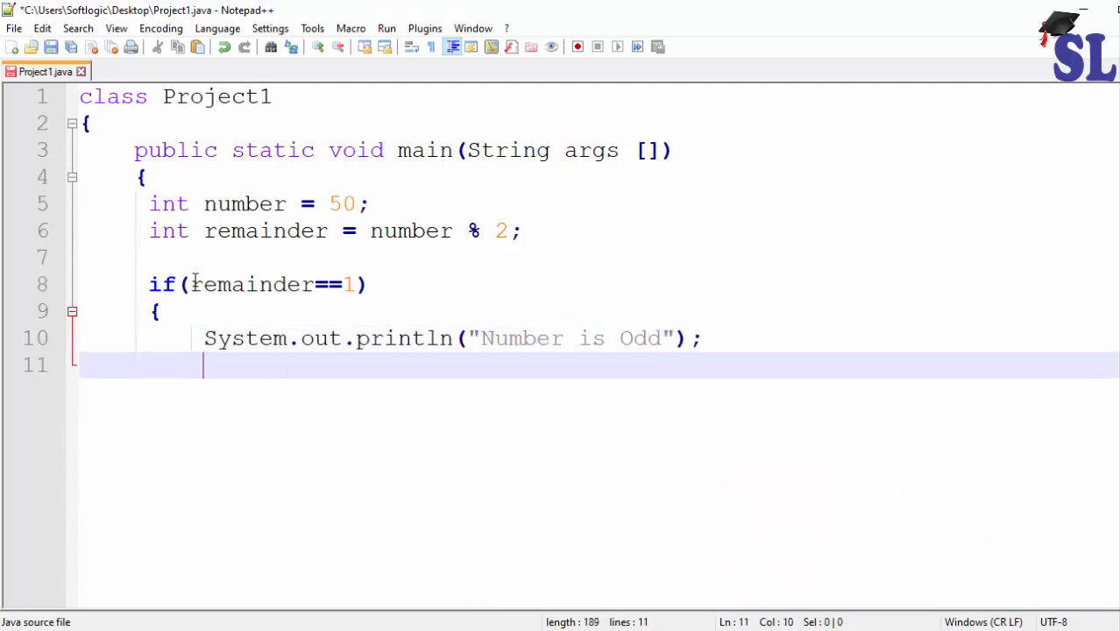
Close the if block with a brace and highlight the Number is Odd message.
type("}")
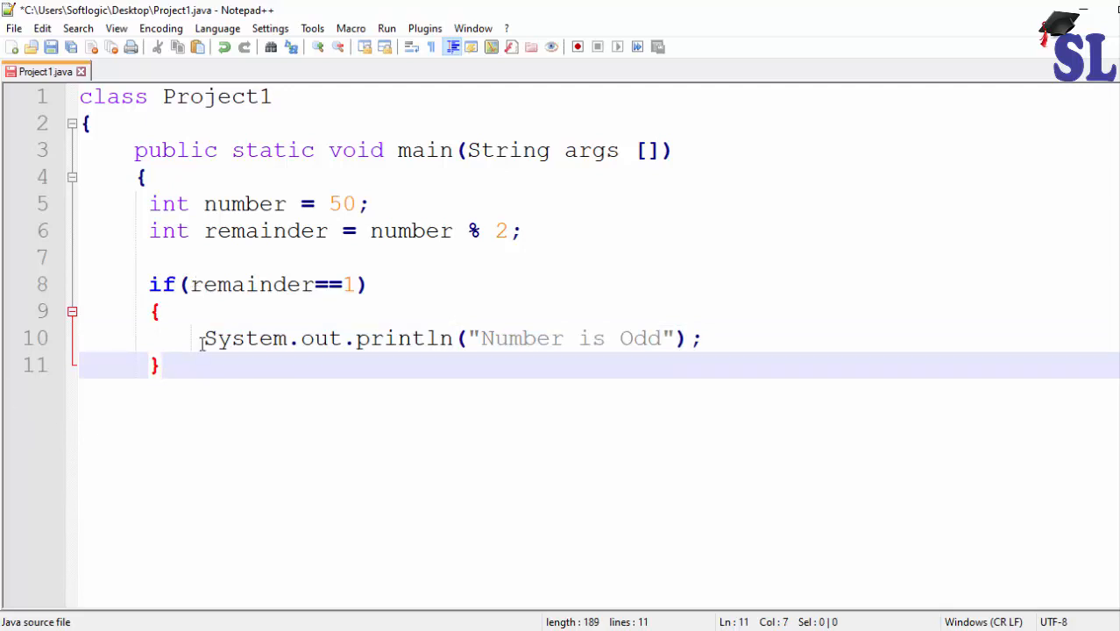
left_click_drag(204, 339, 701, 339)
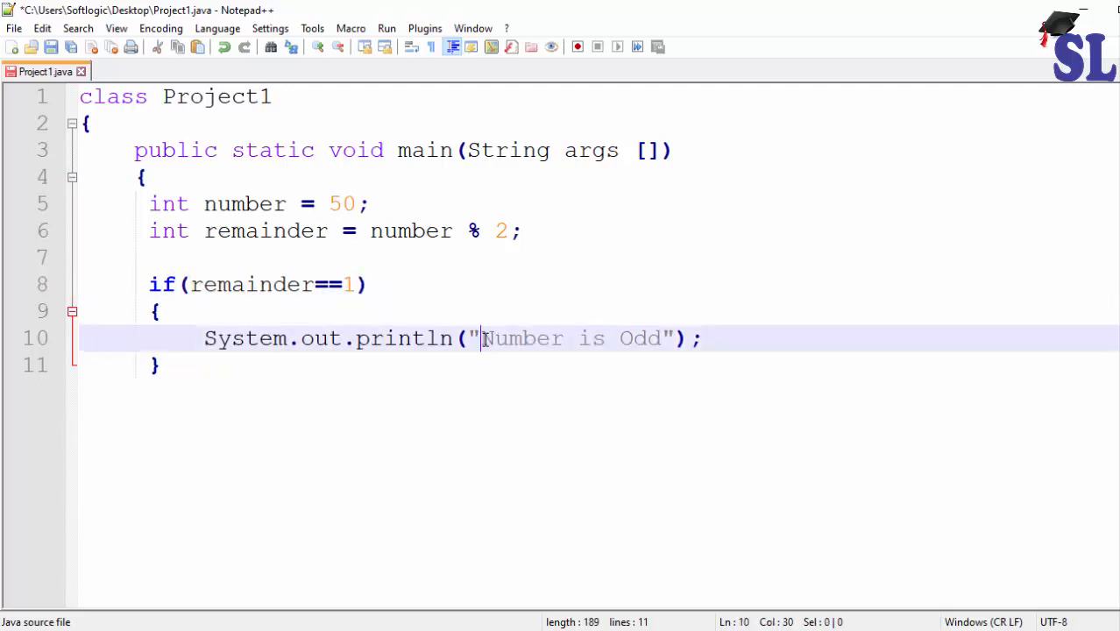
left_click_drag(482, 339, 664, 338)
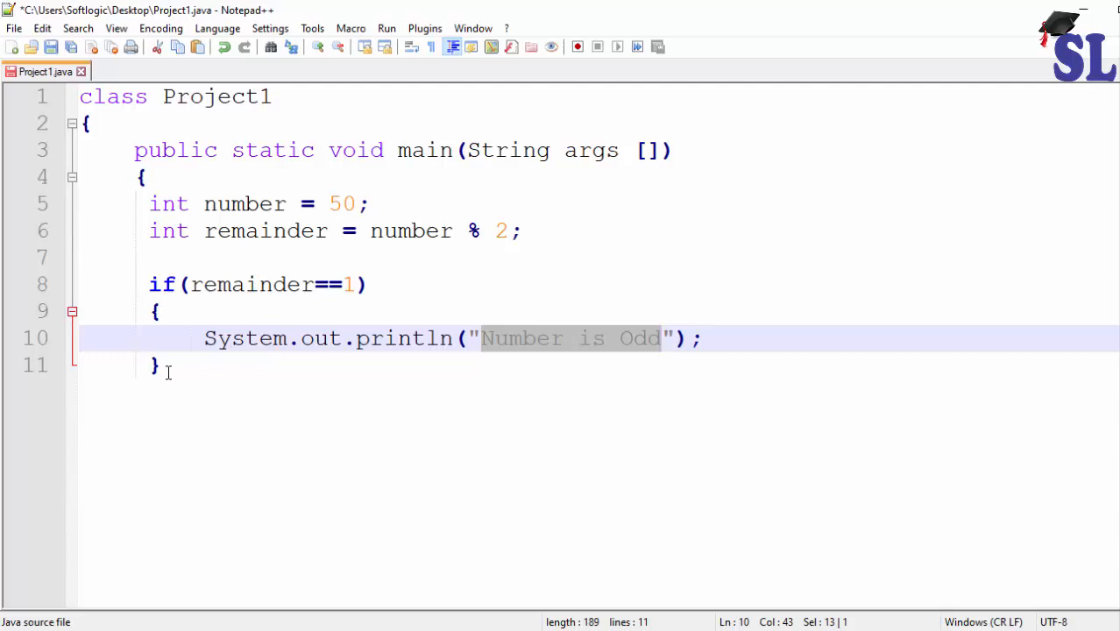
Add an else block with the println line changed to print "Number is Even".
left_click(161, 365)
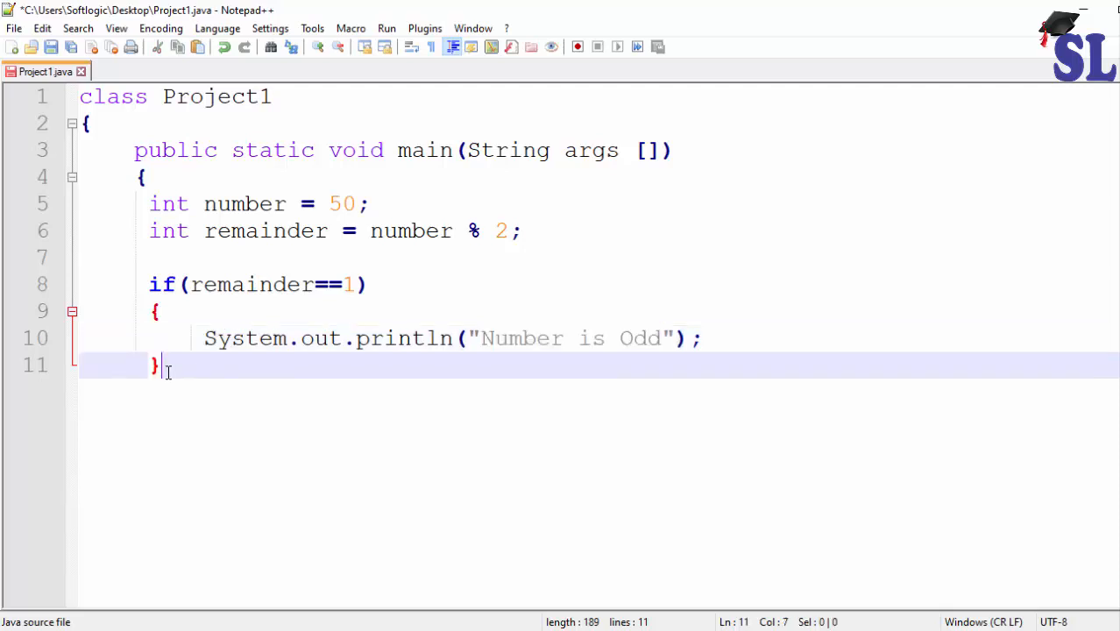
type("e")
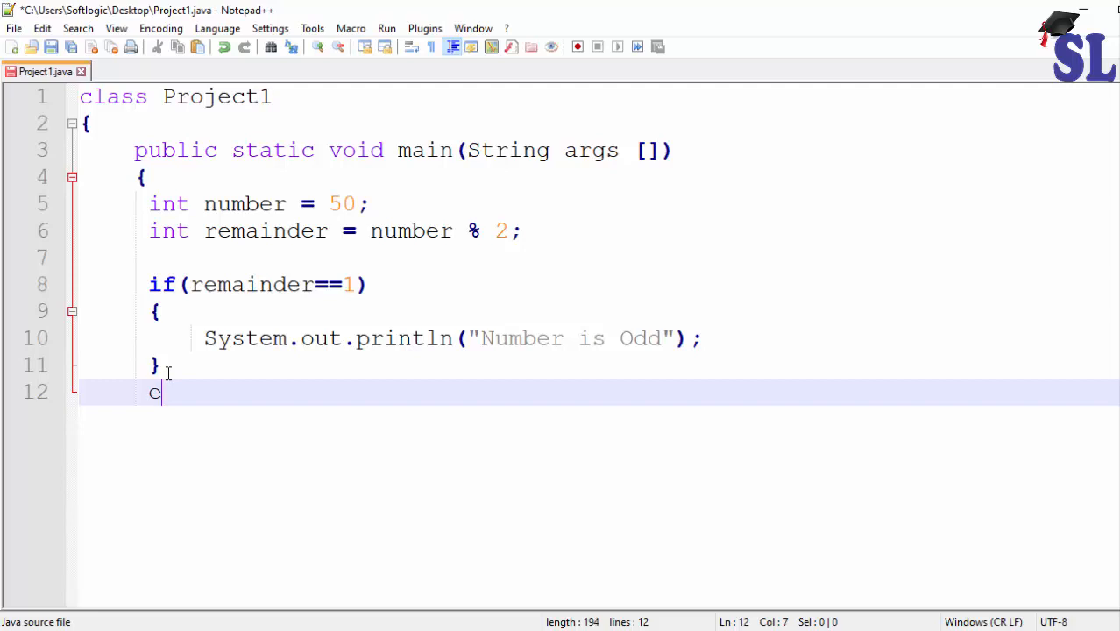
type("lse")
type("{")
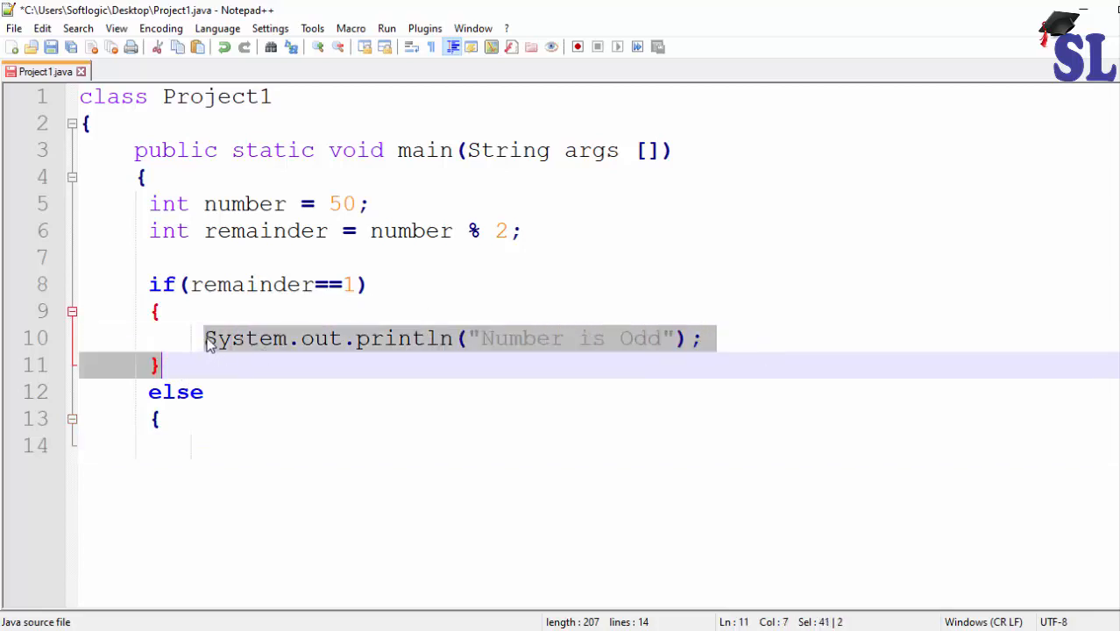
left_click(714, 339)
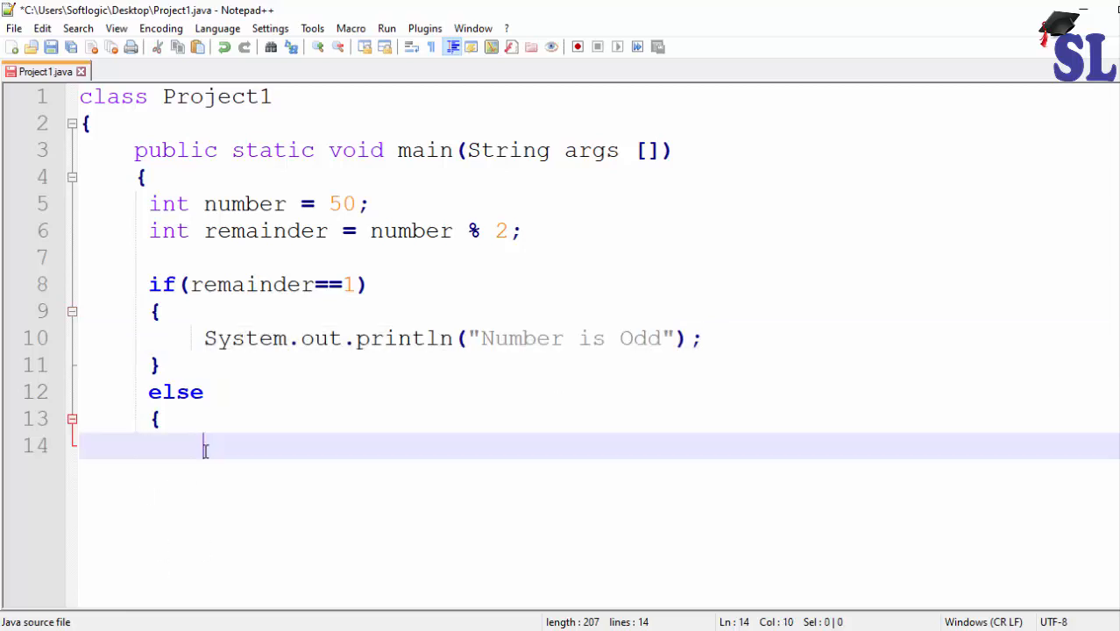
type("System.out.println(\"Number is Odd\");")
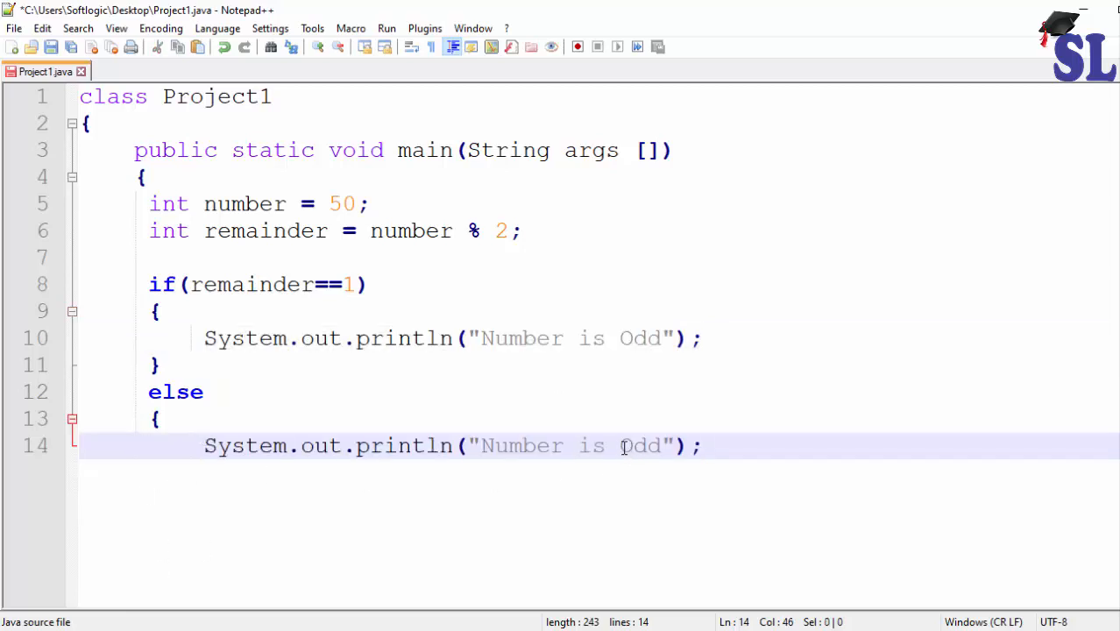
type("E")
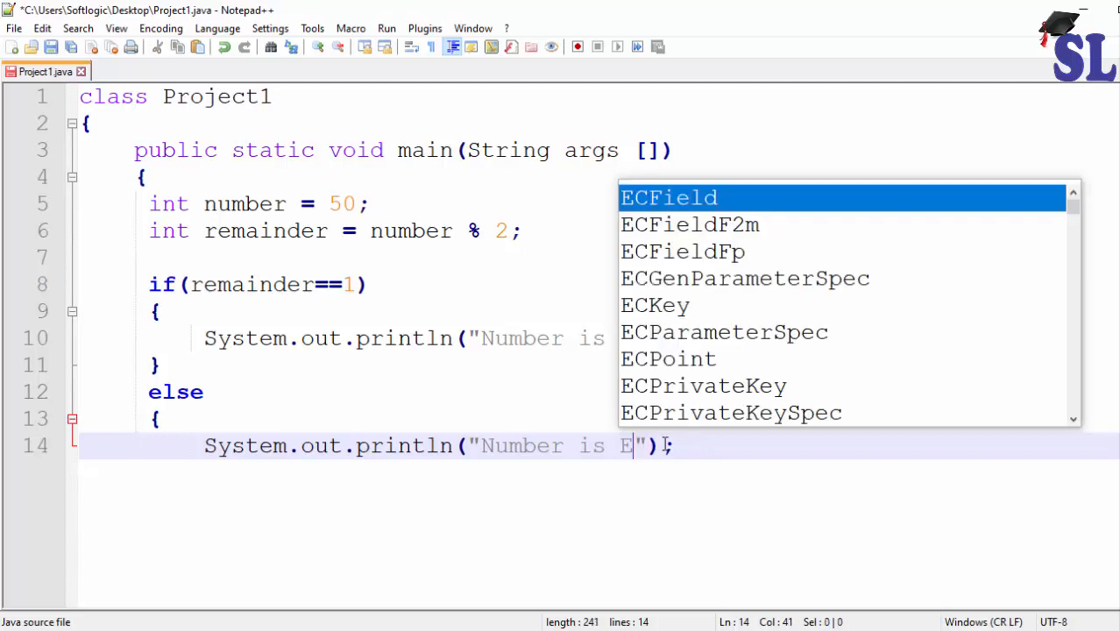
type("ven")
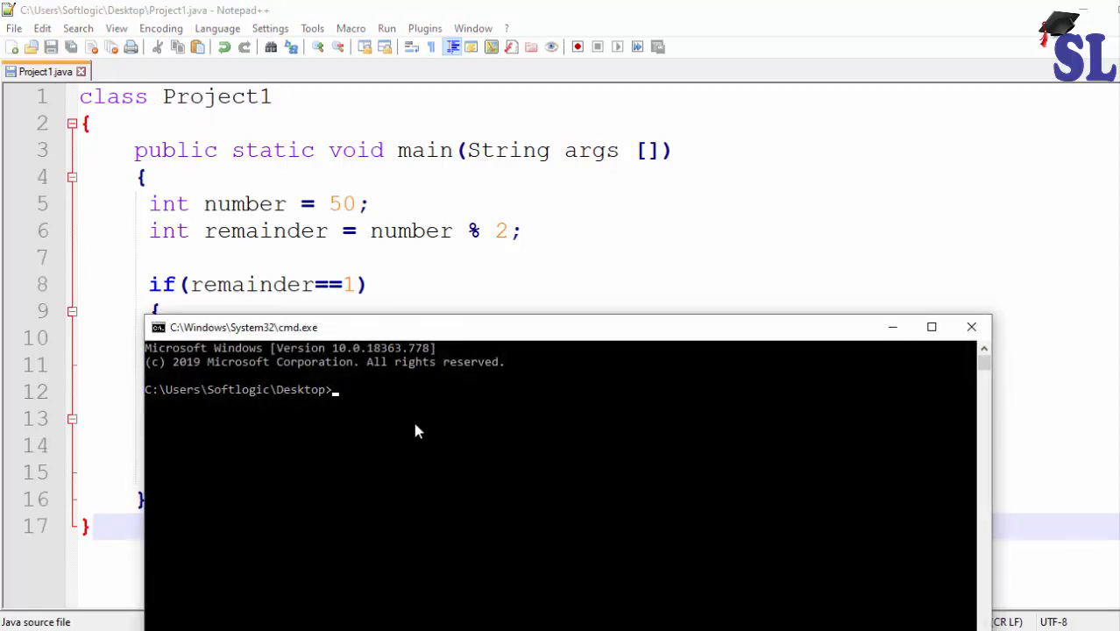
Compile the program with javac Project1.java.
type("javac")
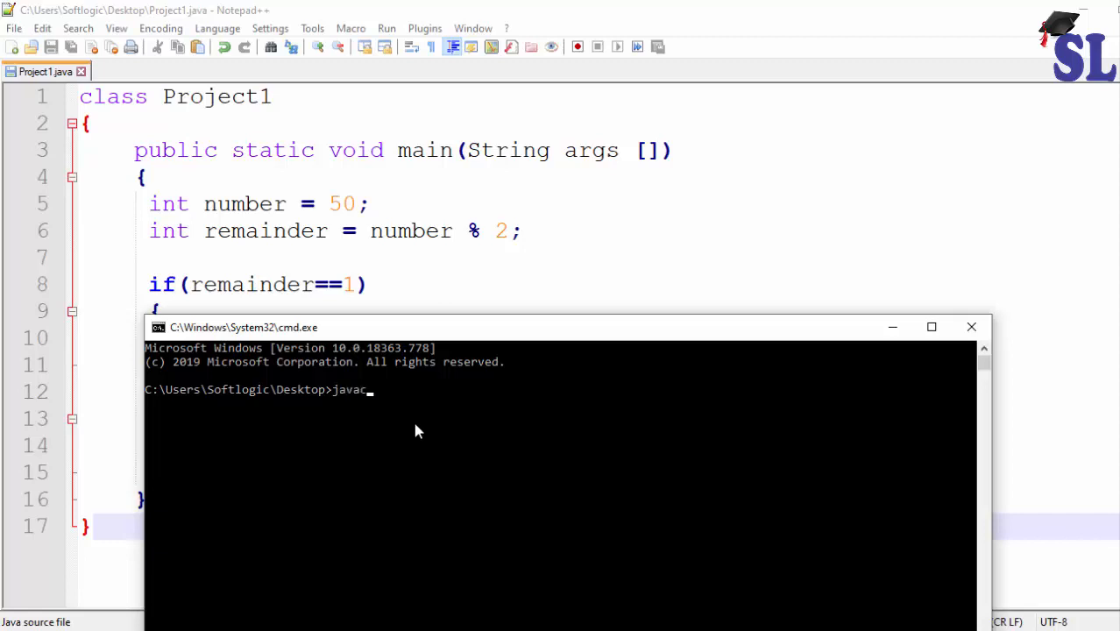
type("Pro")
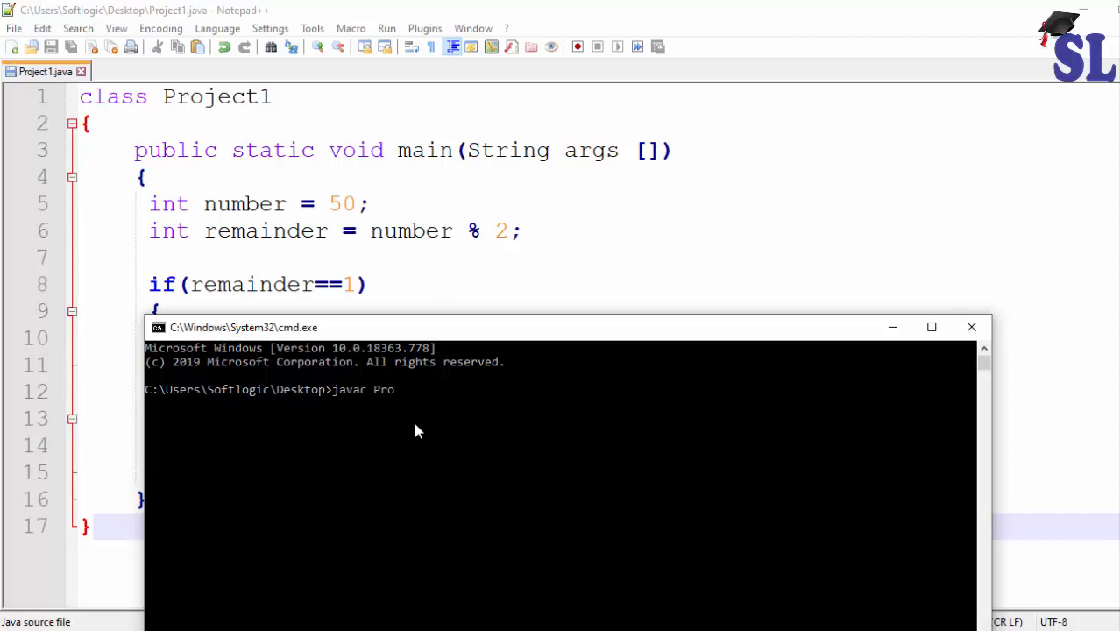
type("ject1.java")
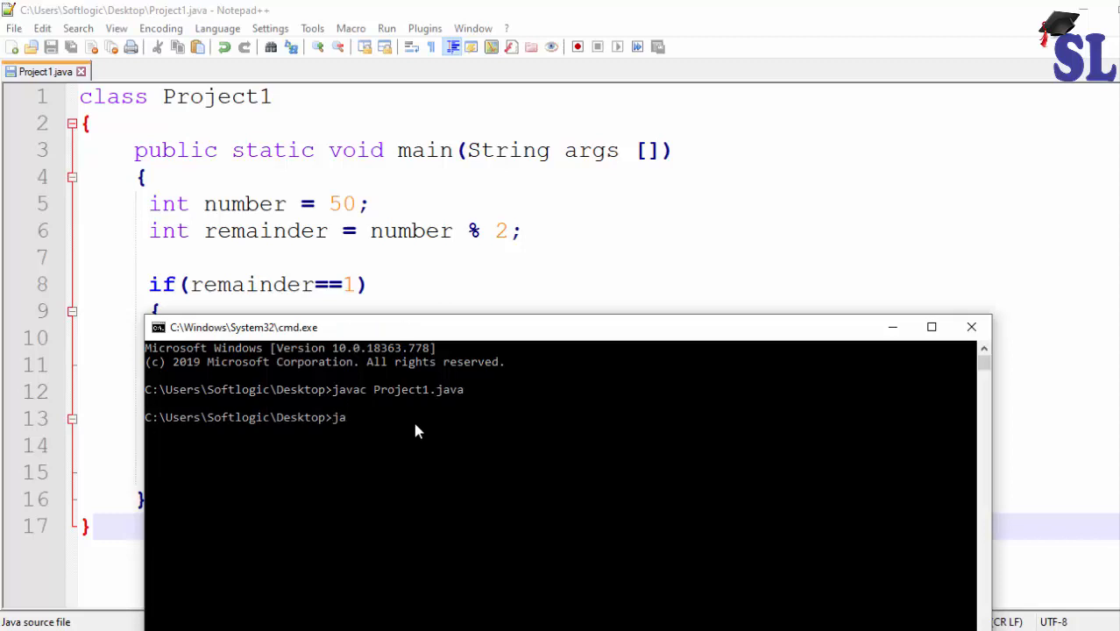
Run java Project1 and highlight its Number is Even output.
type("va")
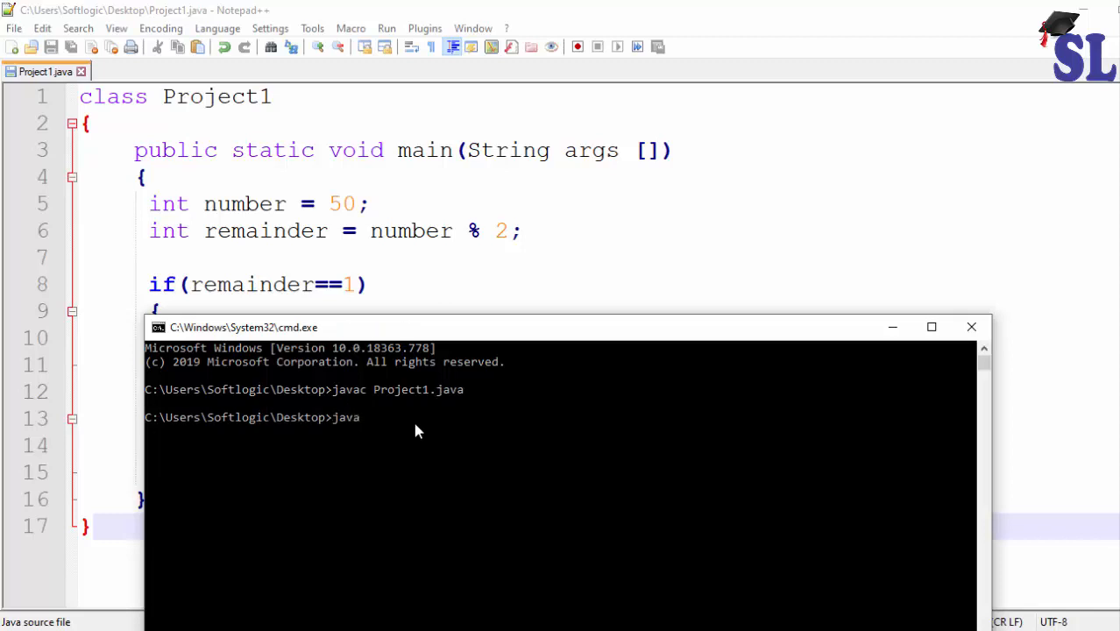
type("Proj")
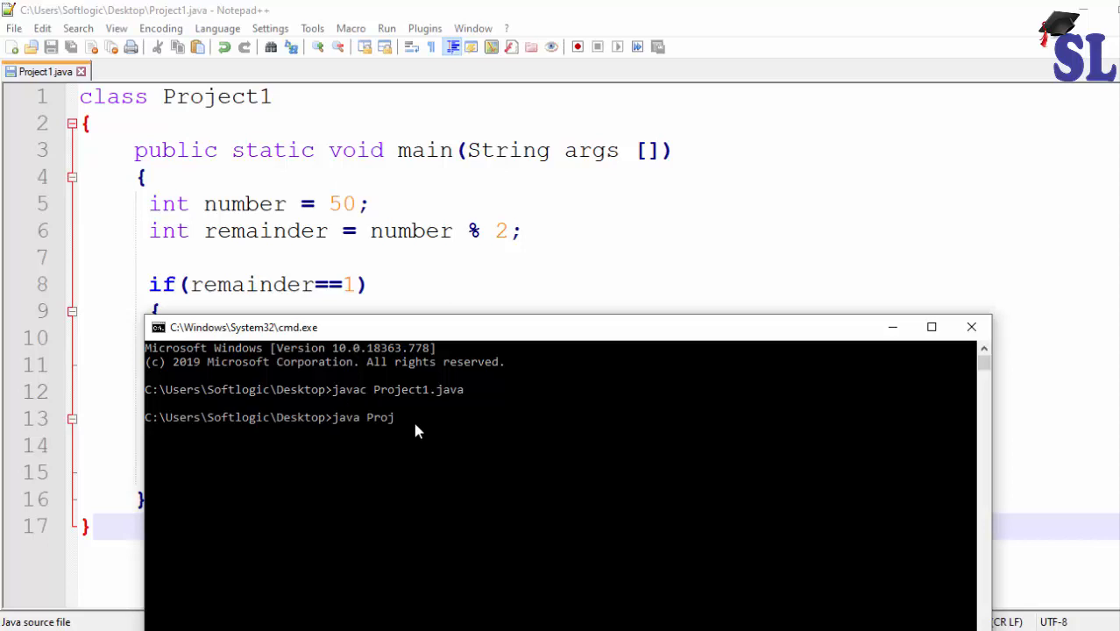
type("ect")
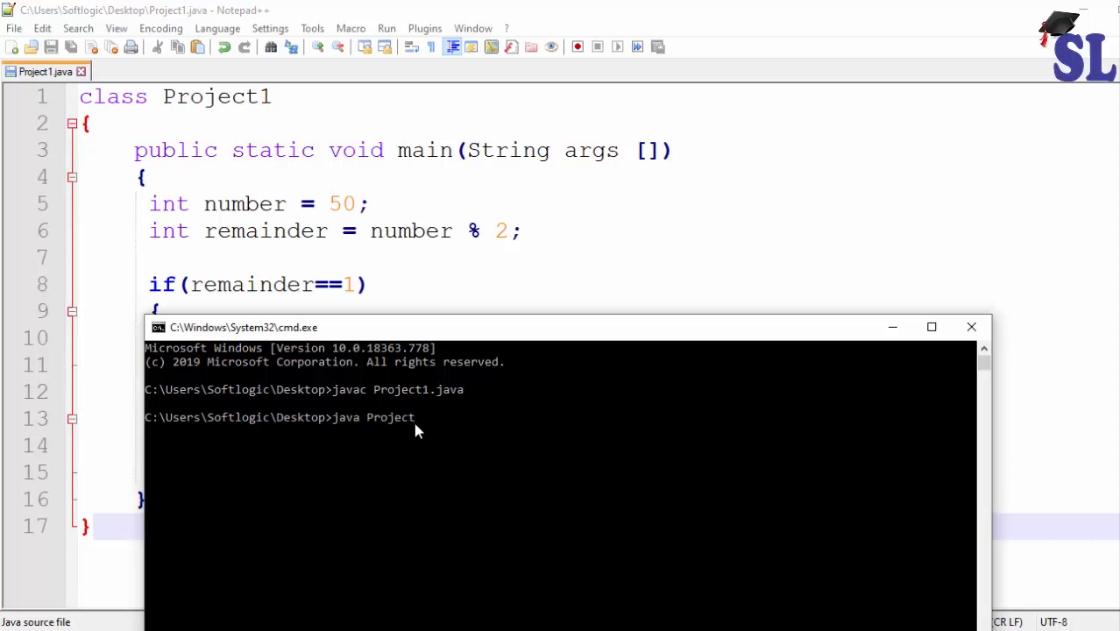
type("1")
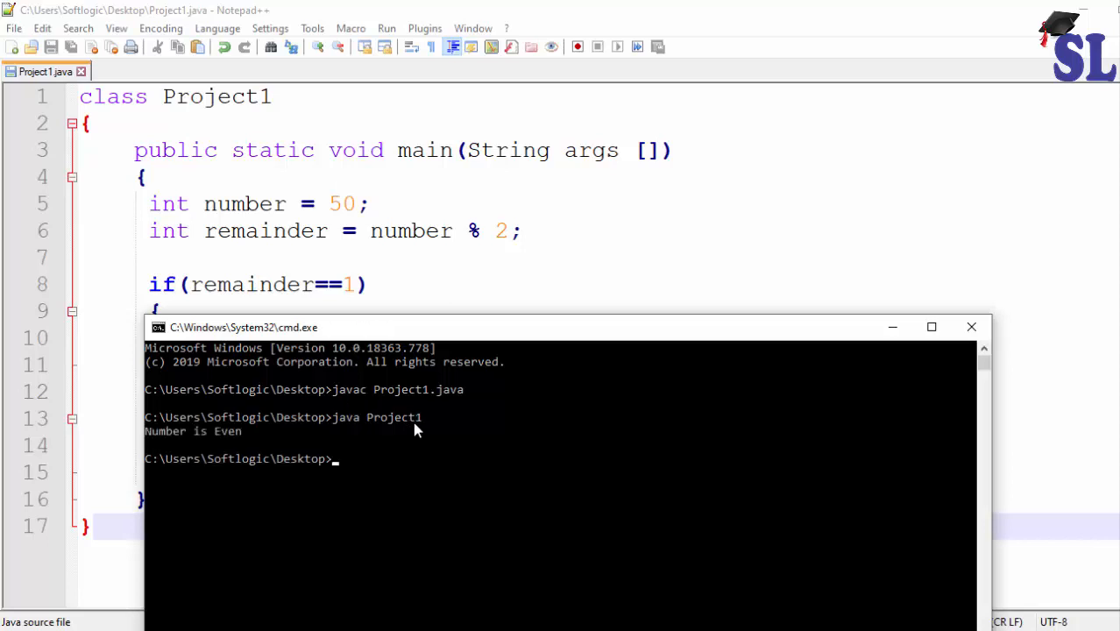
left_click_drag(189, 430, 256, 431)
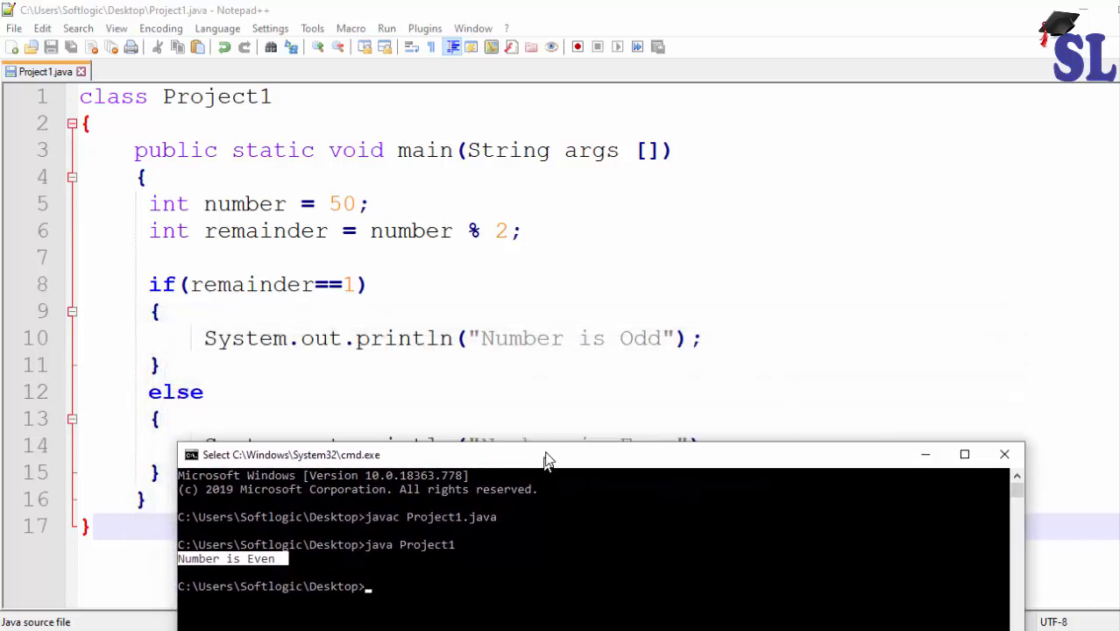
Change number from 50 to 51, save, and recompile with javac Project1.java.
double_click(342, 203)
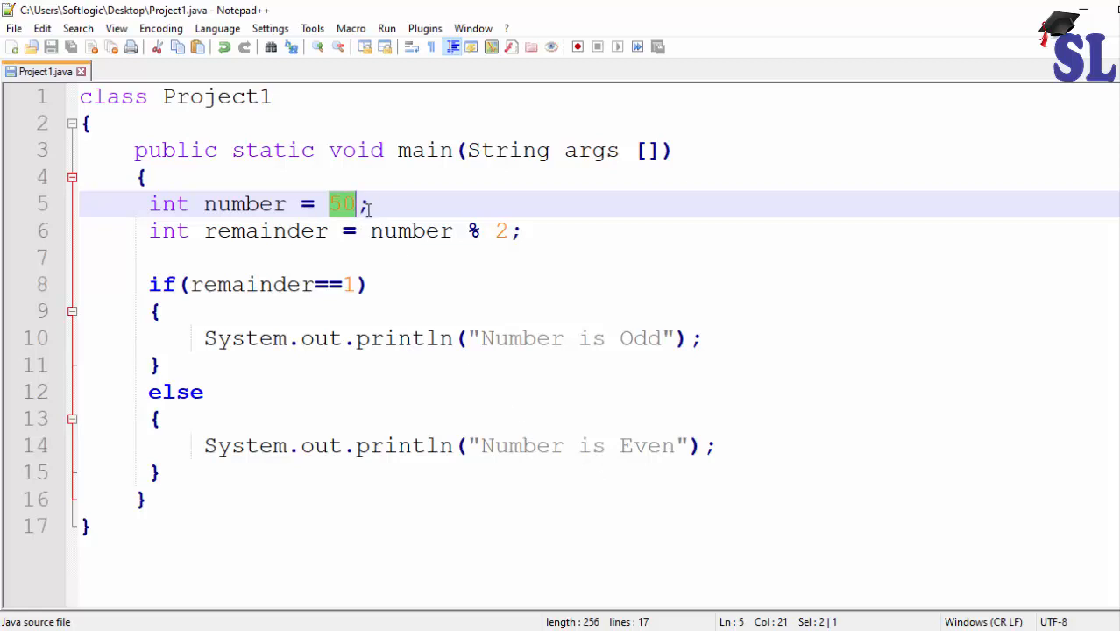
mouse_move(360, 209)
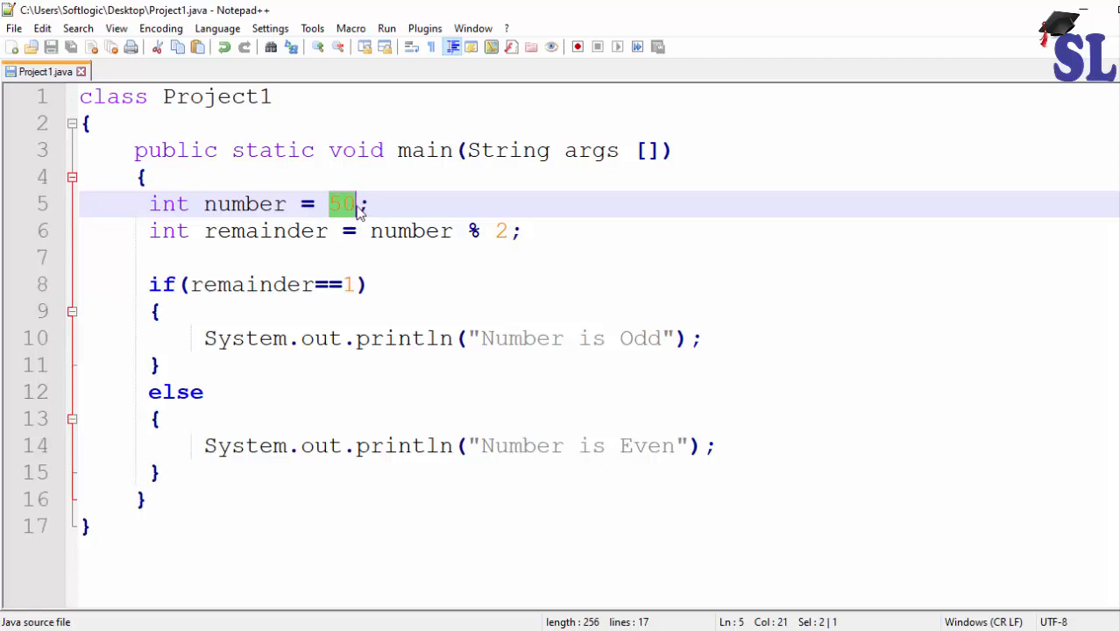
type("51")
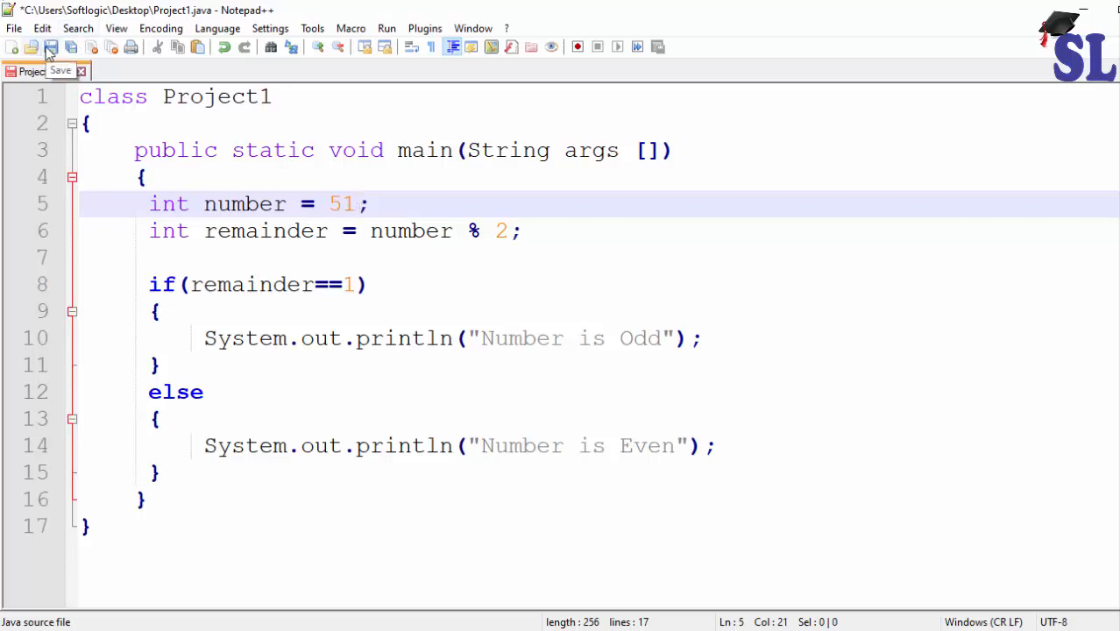
left_click(51, 48)
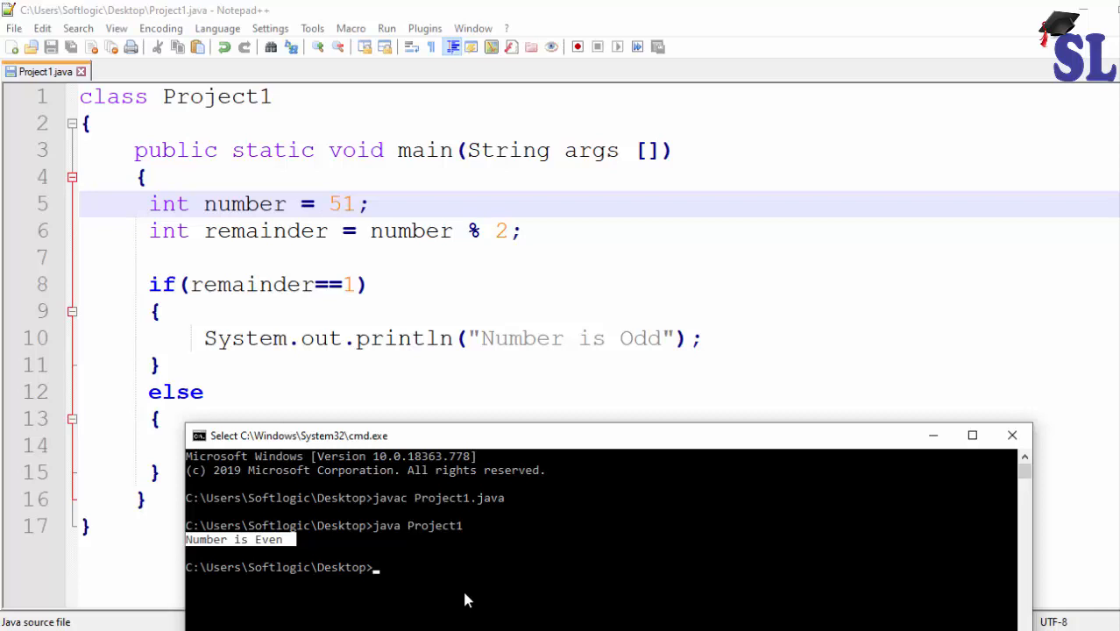
type("javac Project1.java")
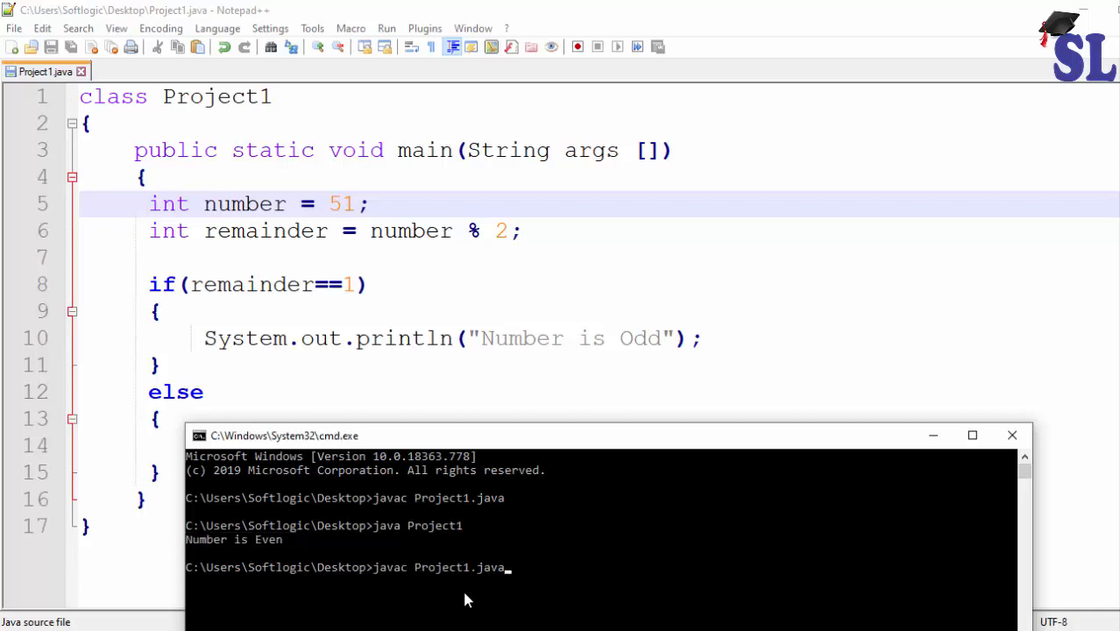
key("Enter")
type("java Project1")
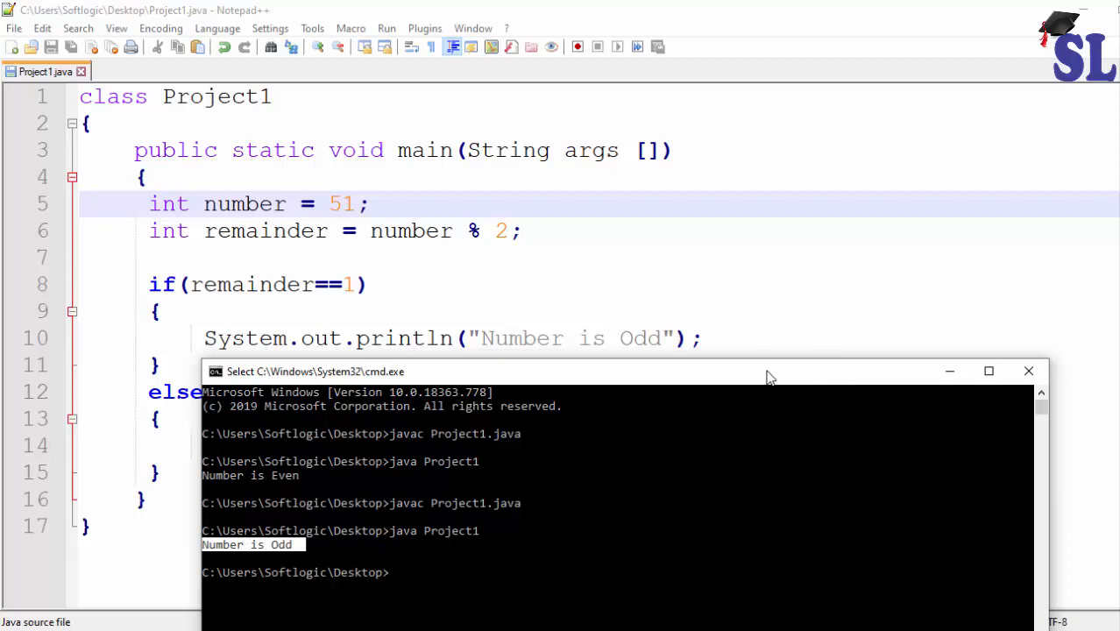
mouse_move(747, 378)
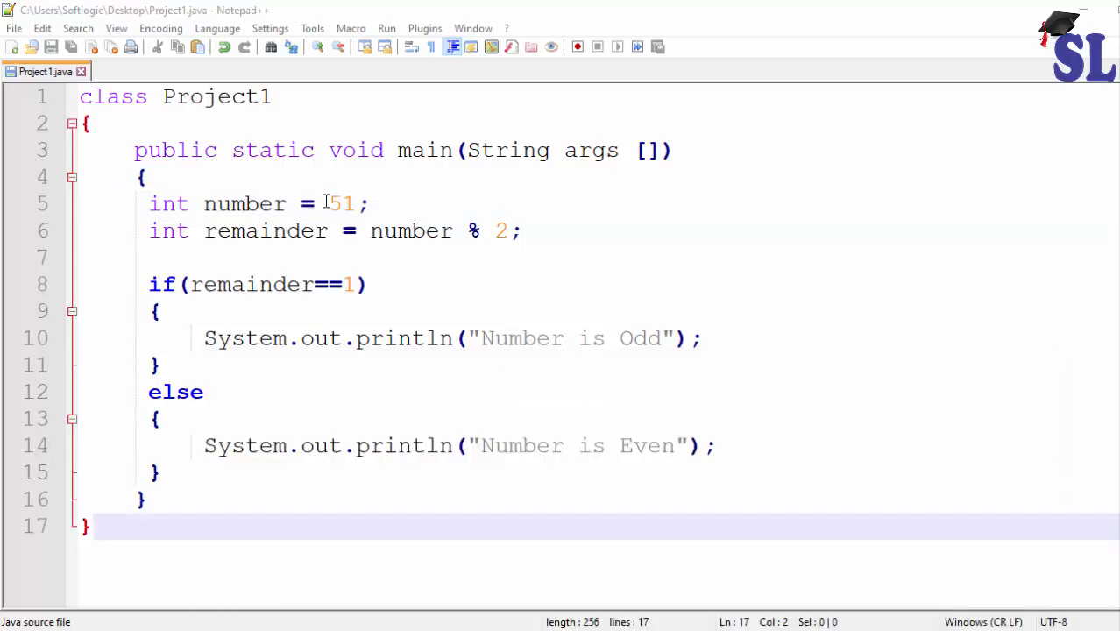
Change number to 0 and run Project1 again to view its output.
double_click(341, 203)
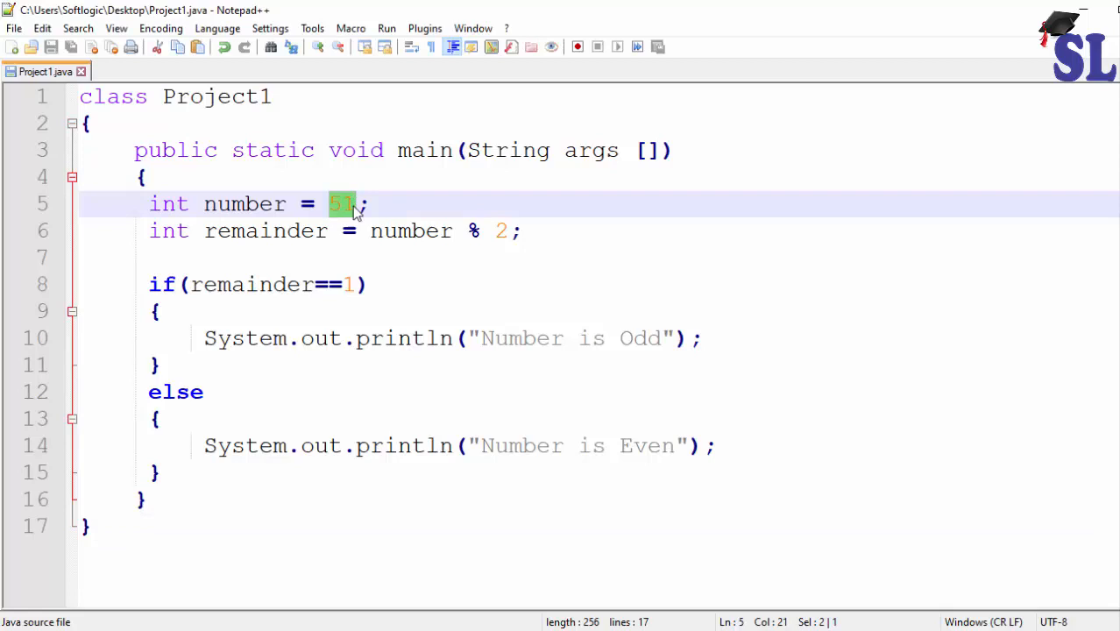
type("0")
type("java Project1")
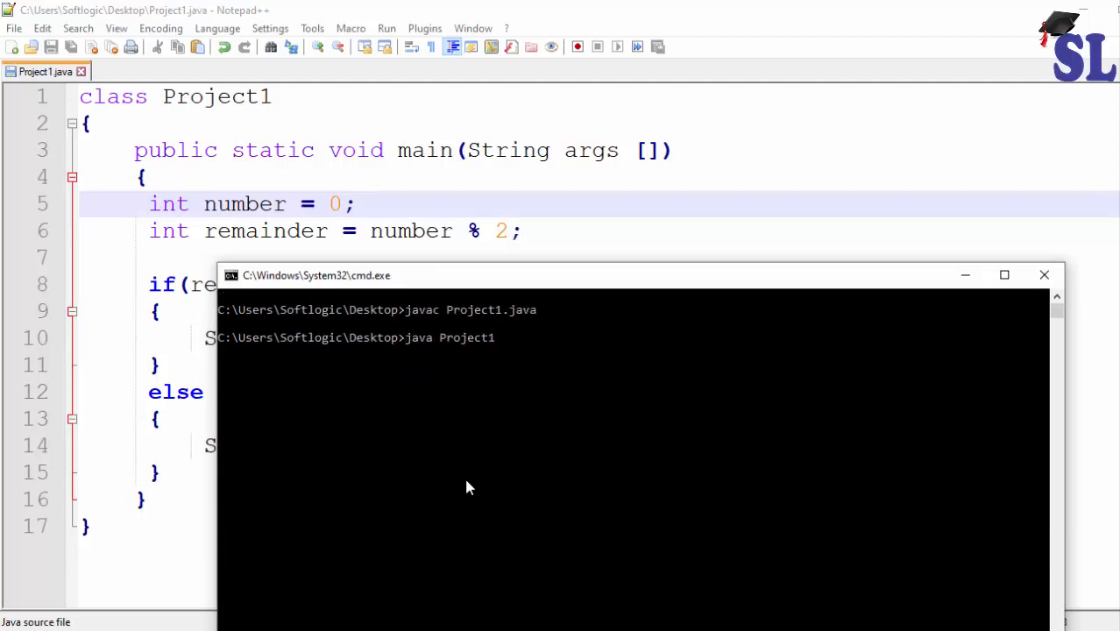
key("enter")
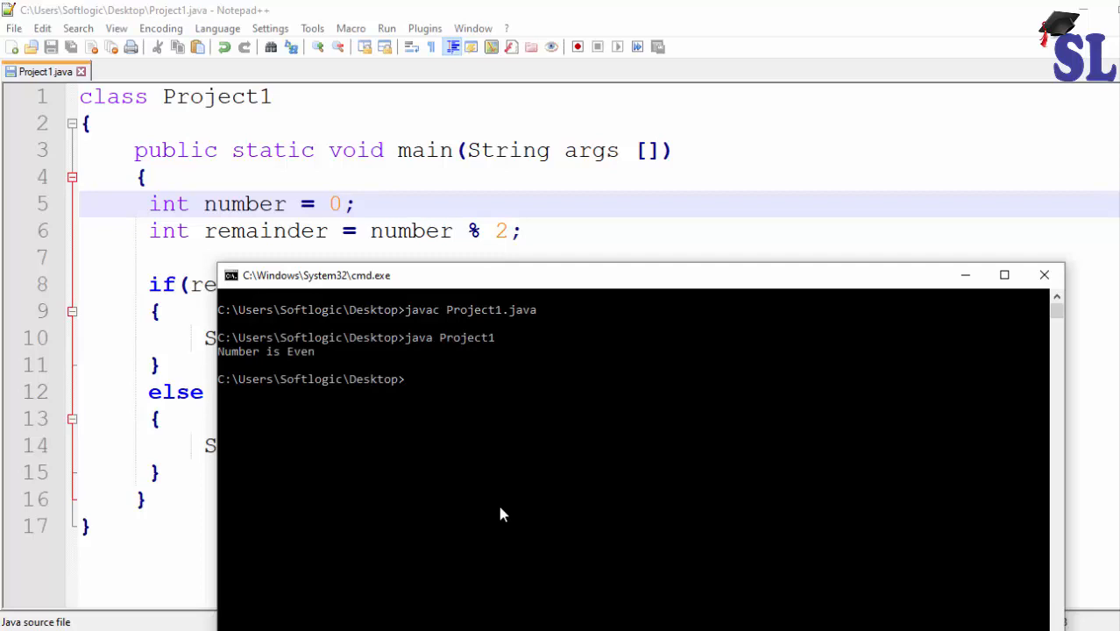
mouse_move(318, 364)
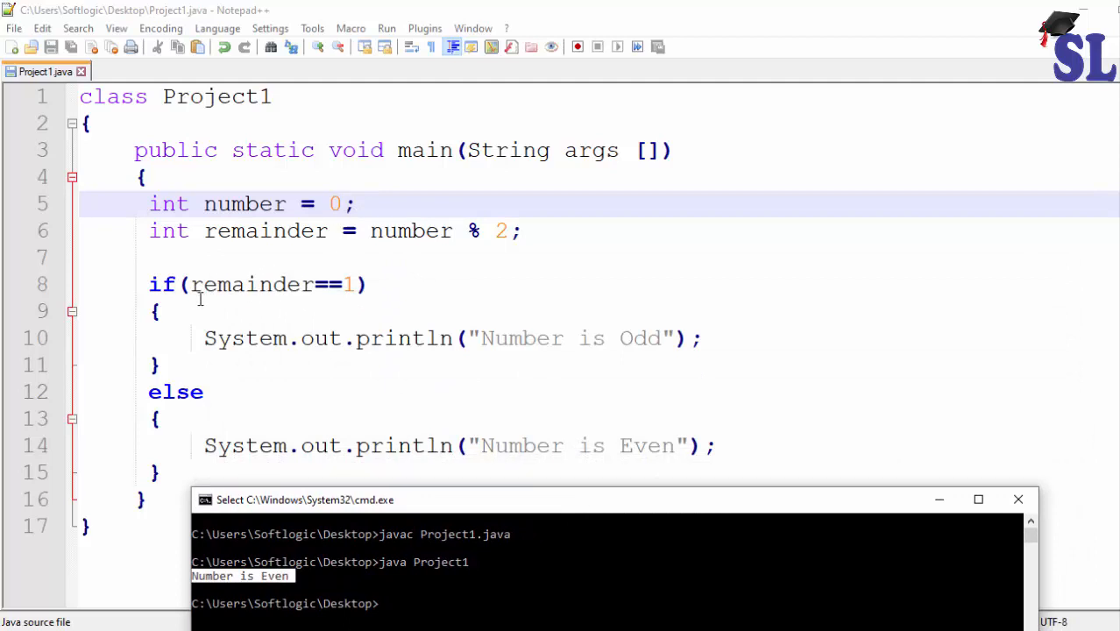
mouse_move(246, 294)
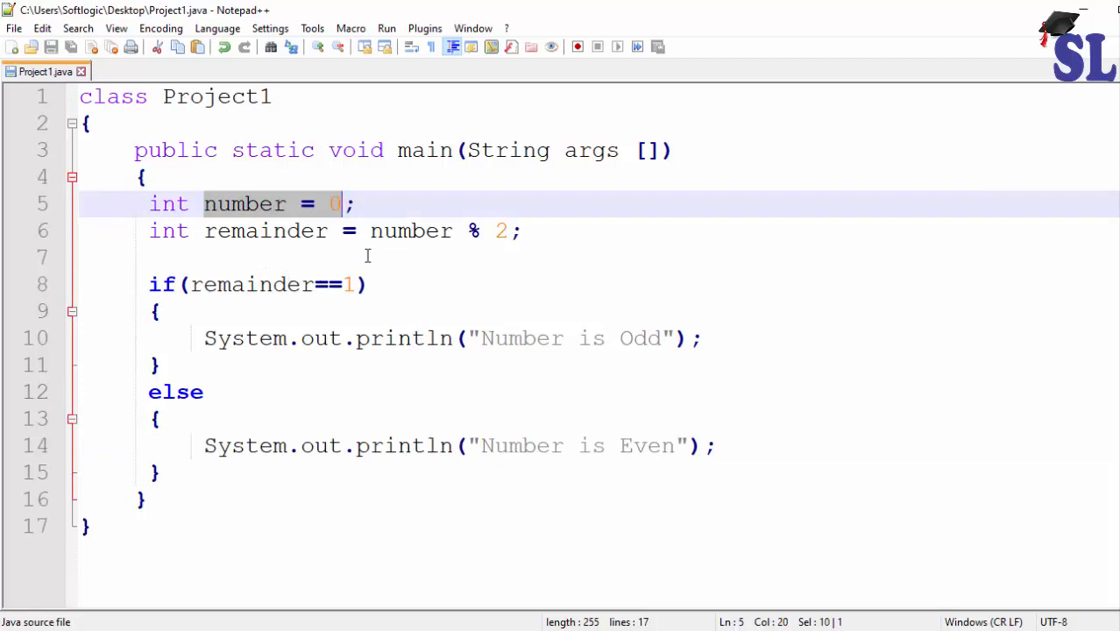
Type if(number==0) on blank line 7 before the odd check.
left_click(190, 257)
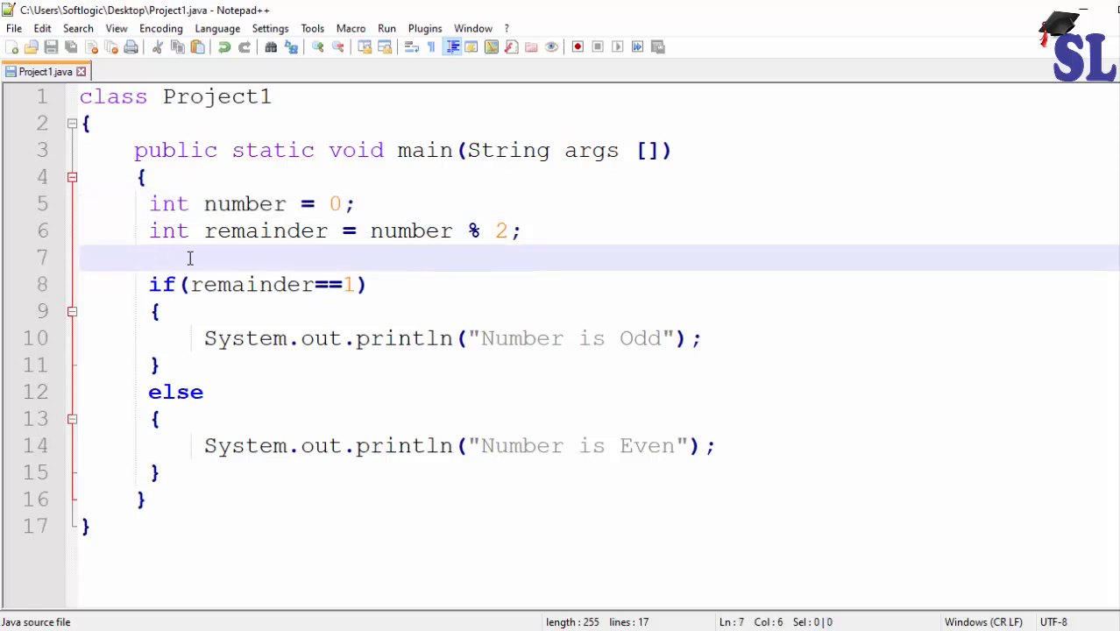
type("if")
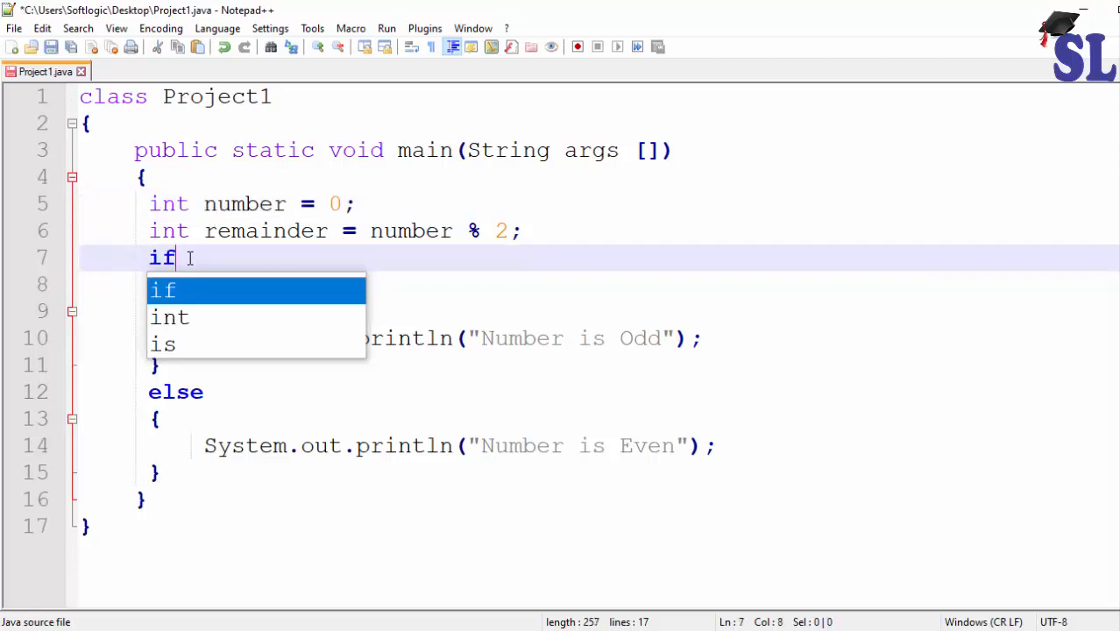
type("(")
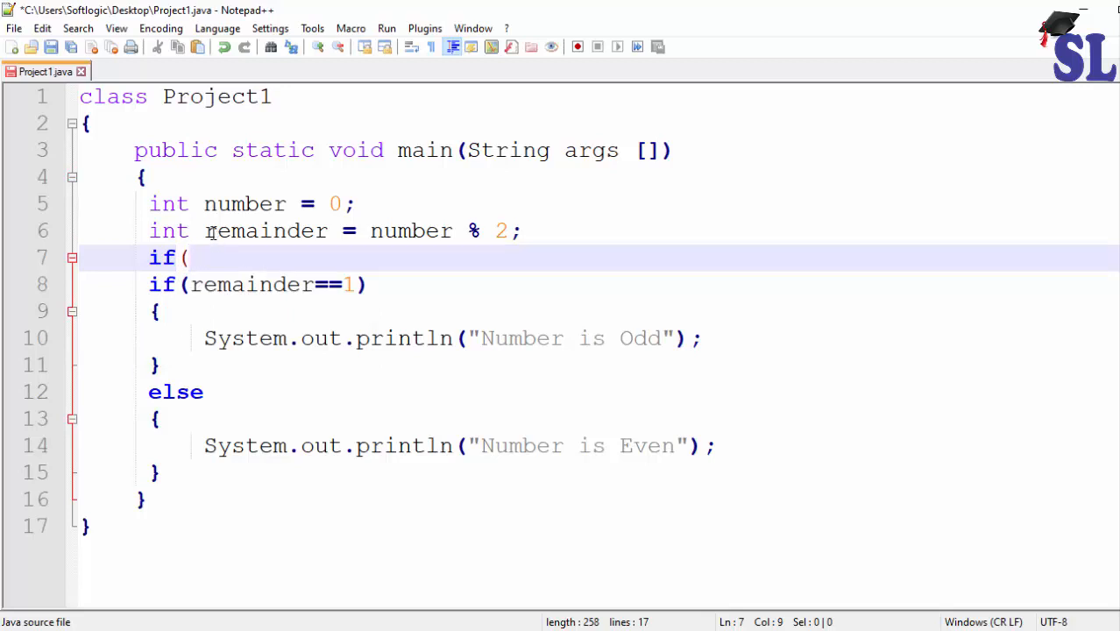
type("number")
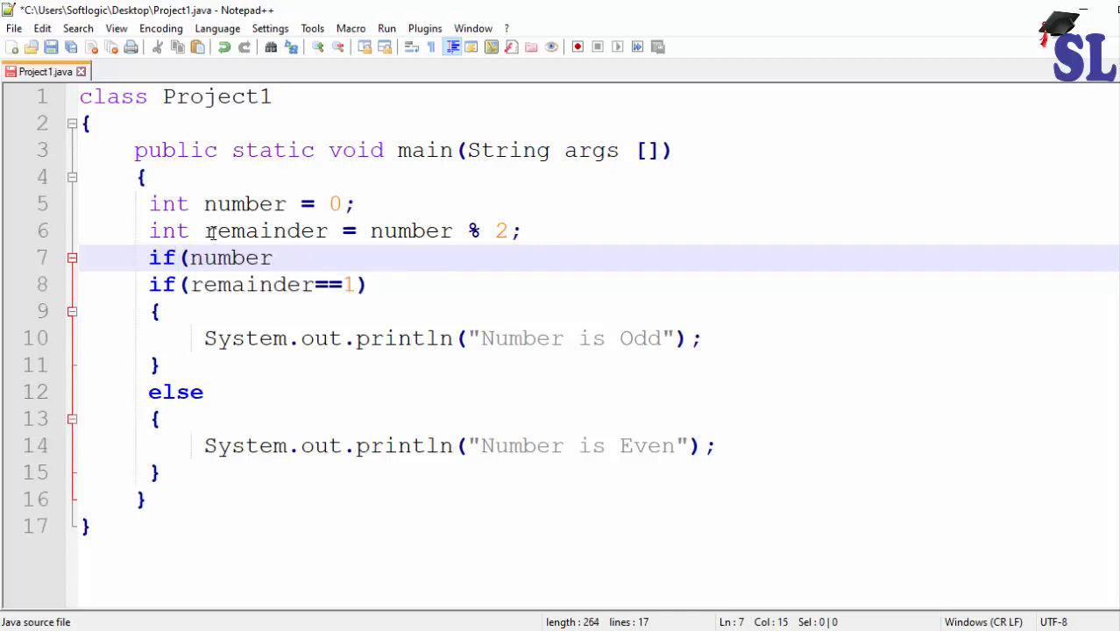
type("==")
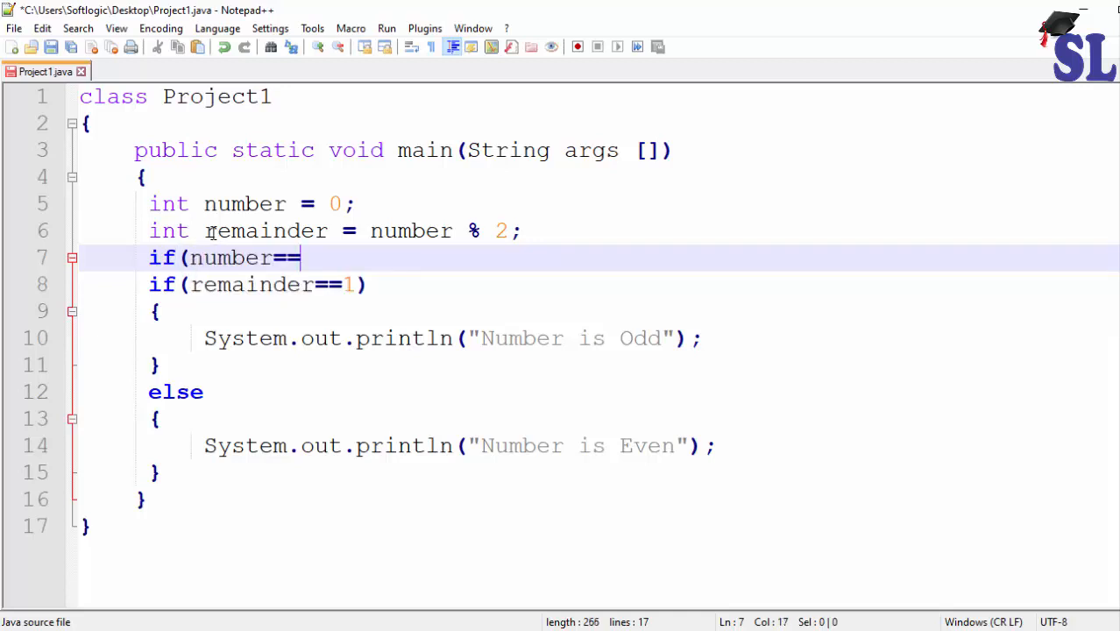
type("0)")
type("{")
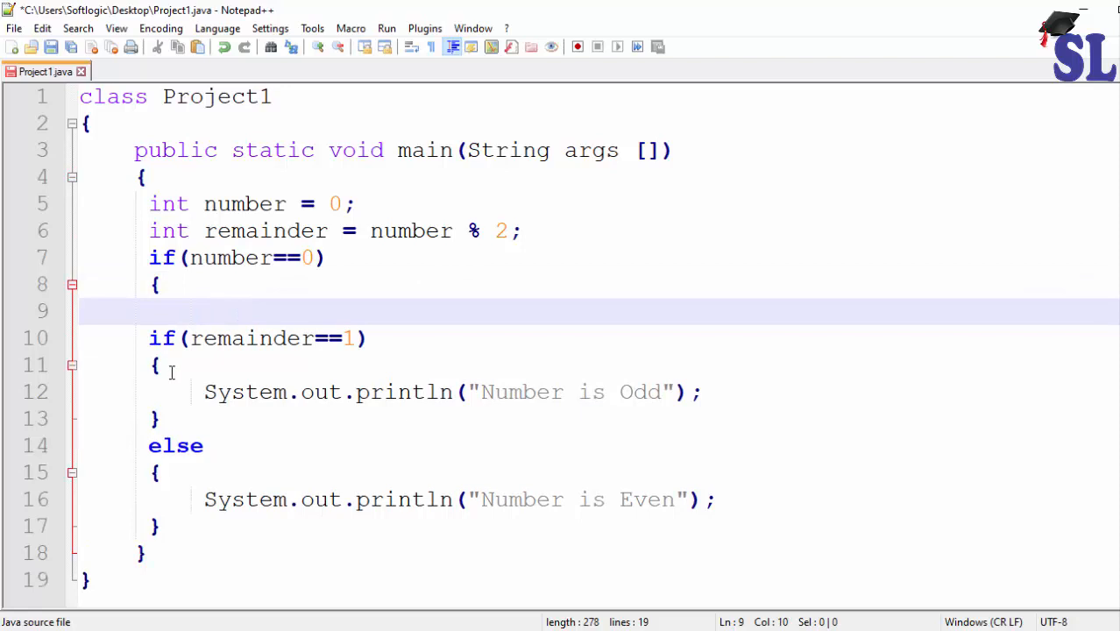
Reuse the println line inside it, changed to print "Number is invalid".
left_click_drag(203, 392, 690, 391)
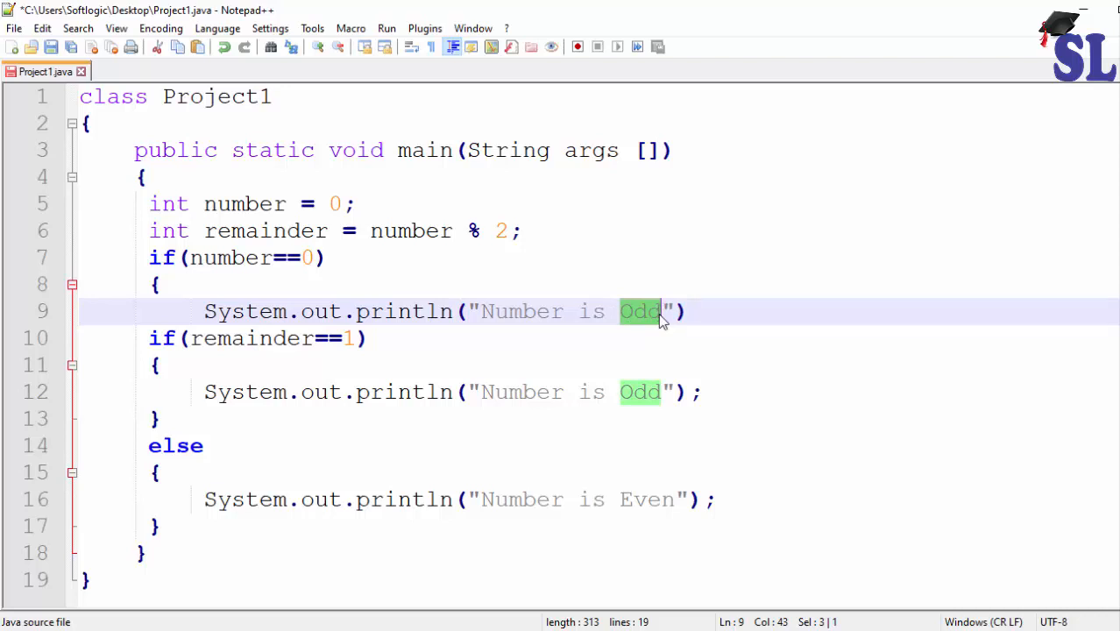
type("inv")
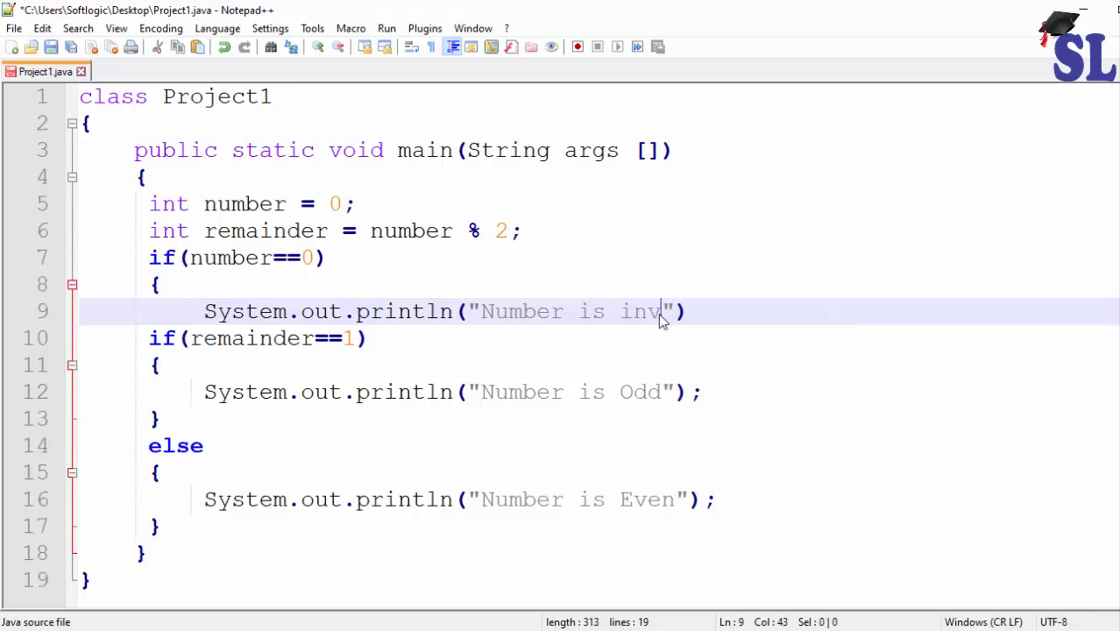
type("alid")
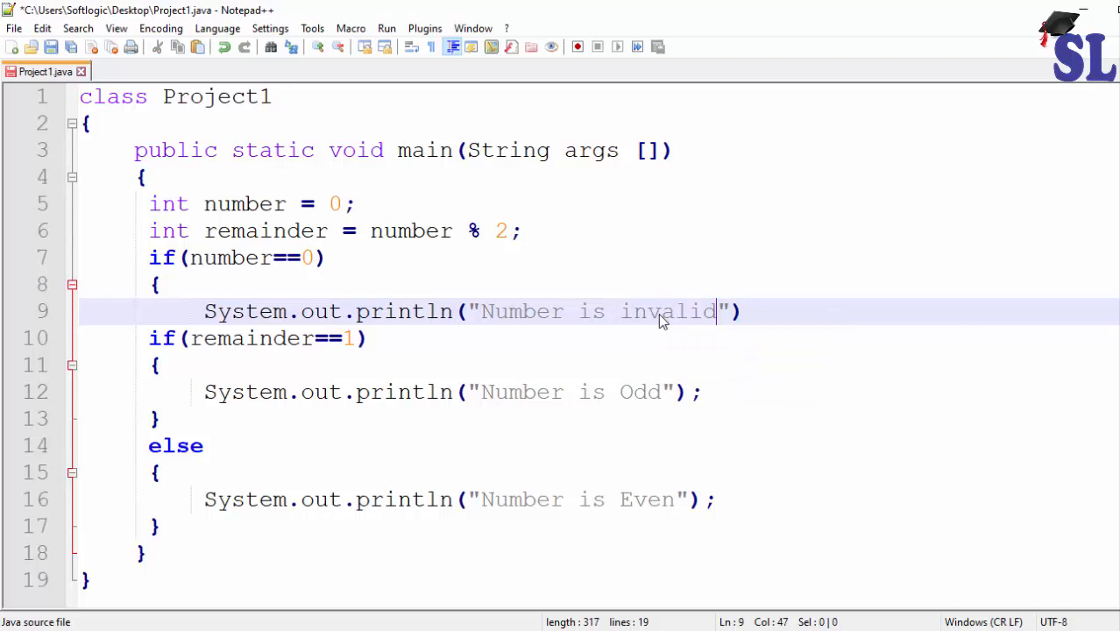
mouse_move(723, 318)
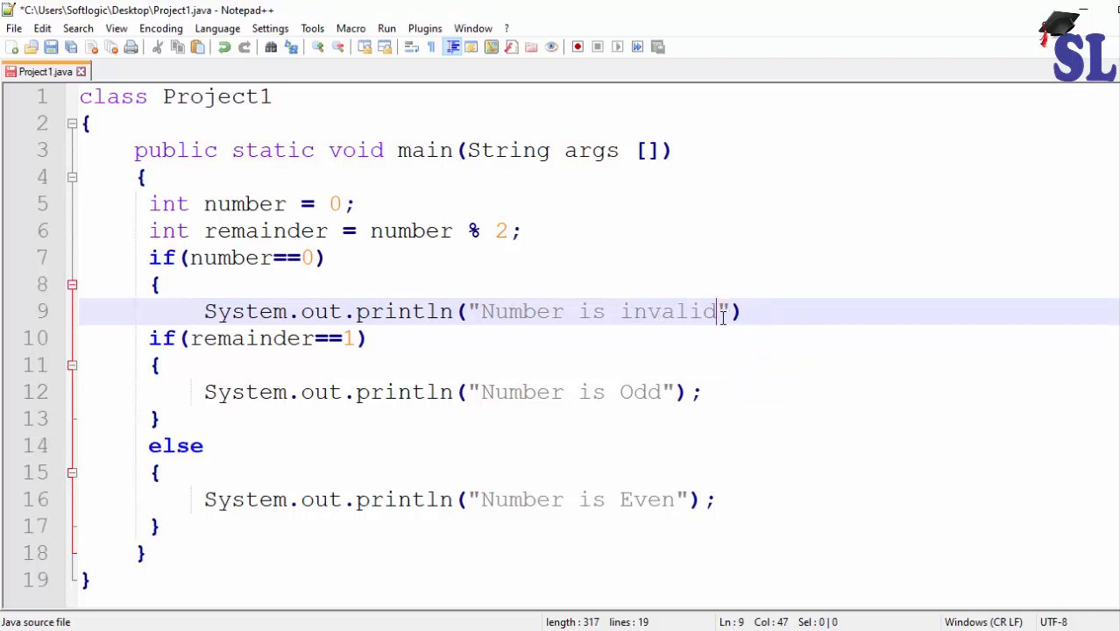
mouse_move(633, 324)
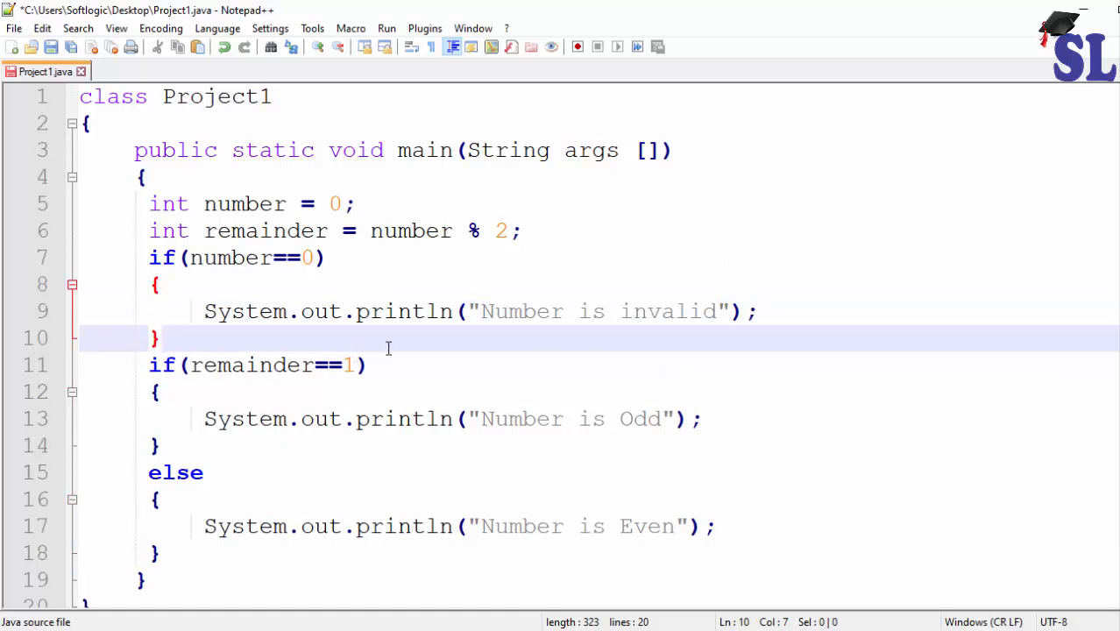
mouse_move(107, 366)
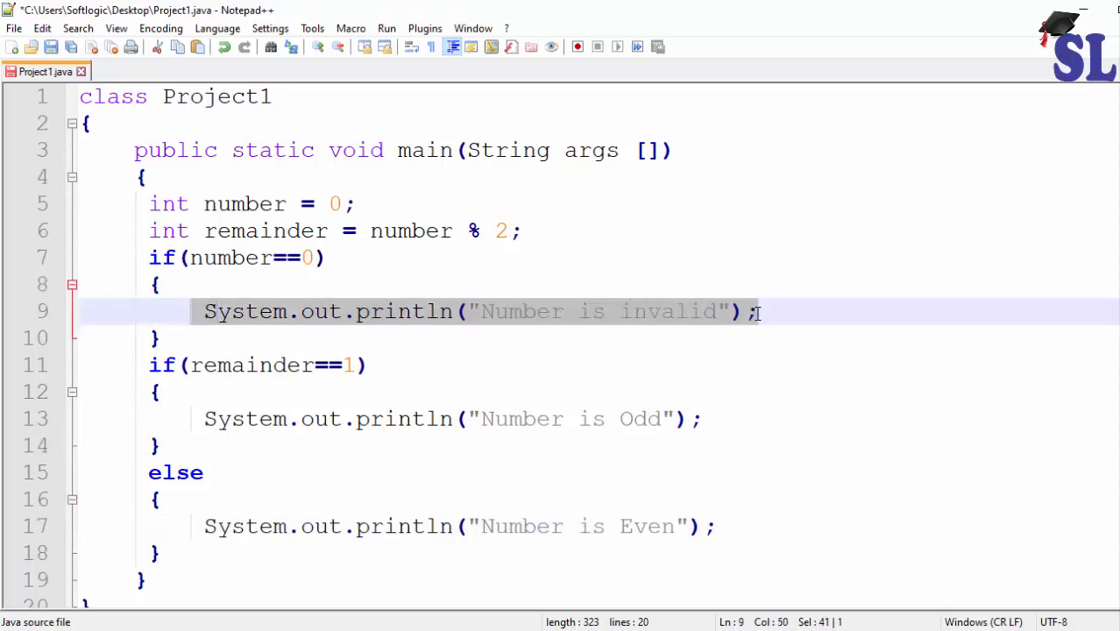
mouse_move(636, 284)
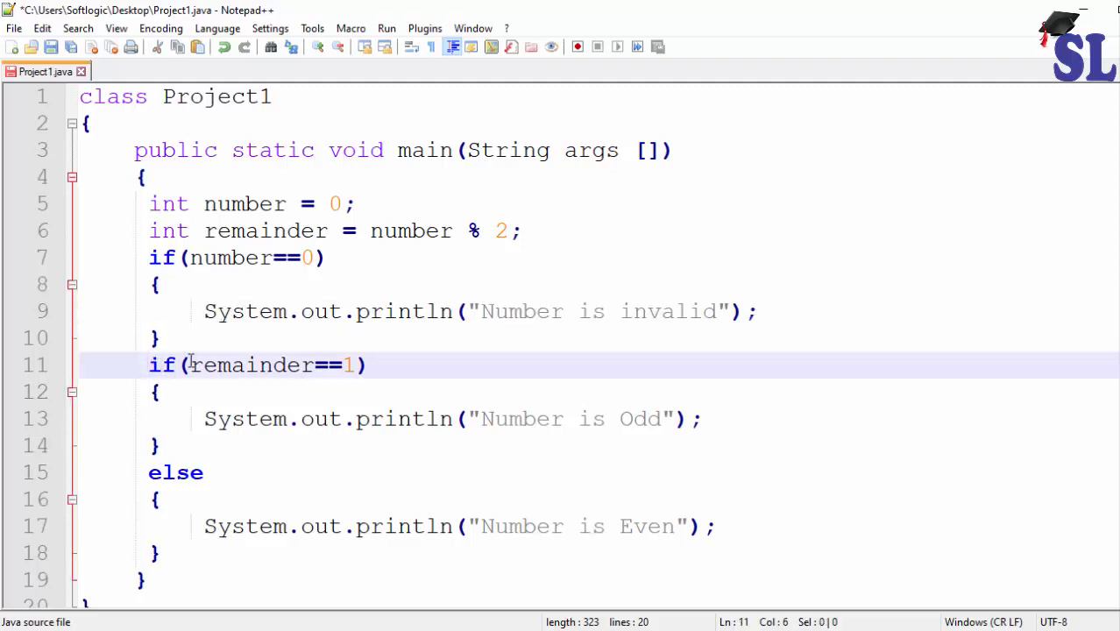
Prefix the odd check with 'else' to make it else if (remainder==1).
type("else")
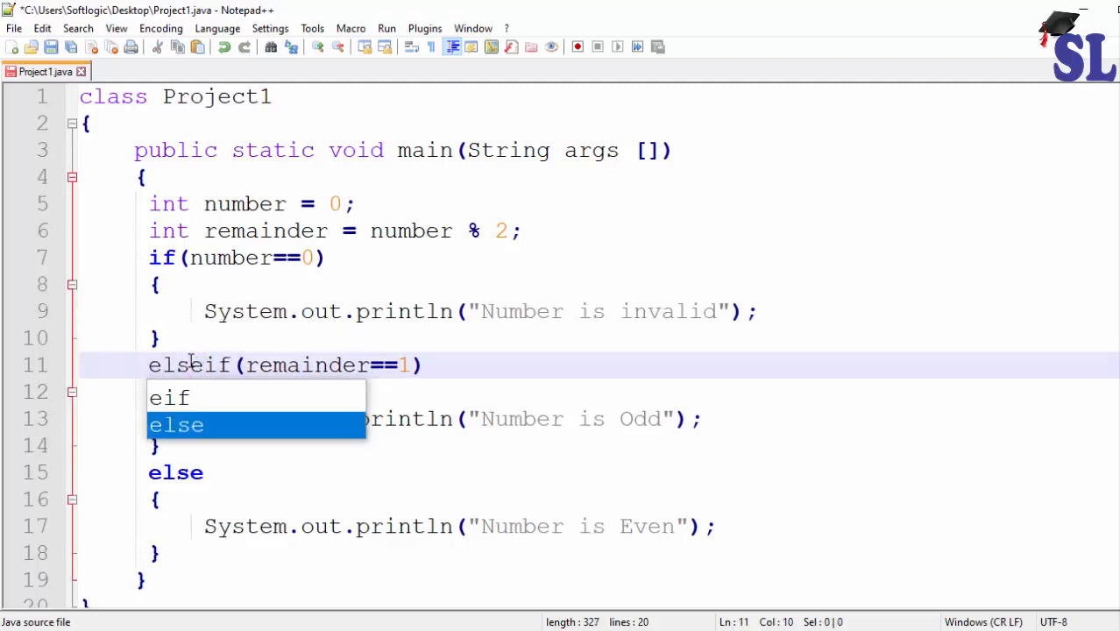
key("space")
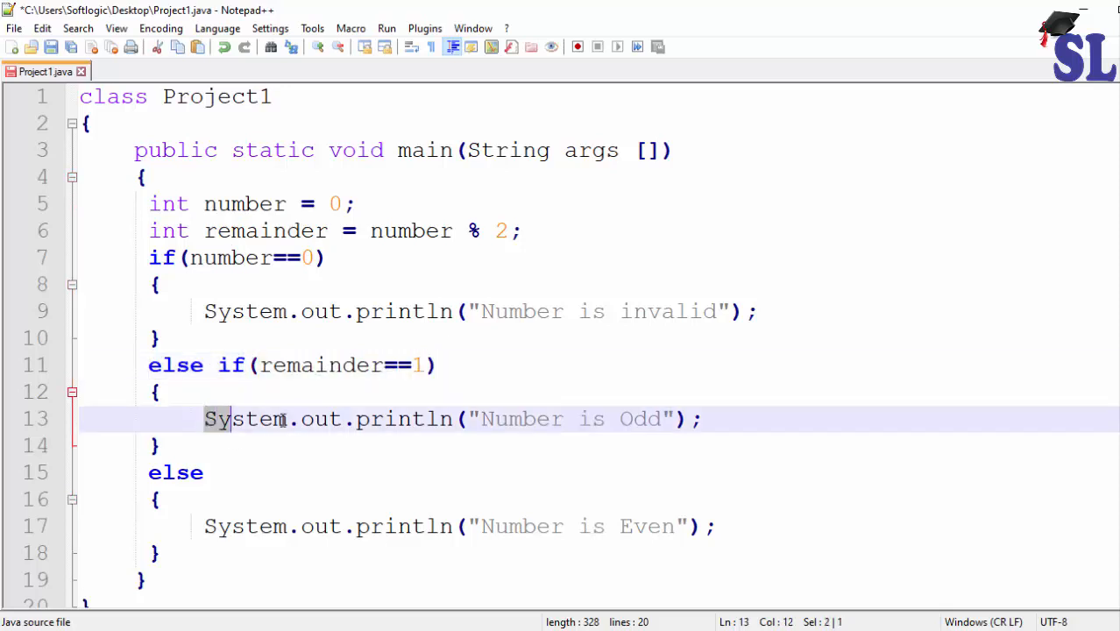
Select the 'Number is Even' message text in the else branch.
left_click_drag(217, 419, 702, 419)
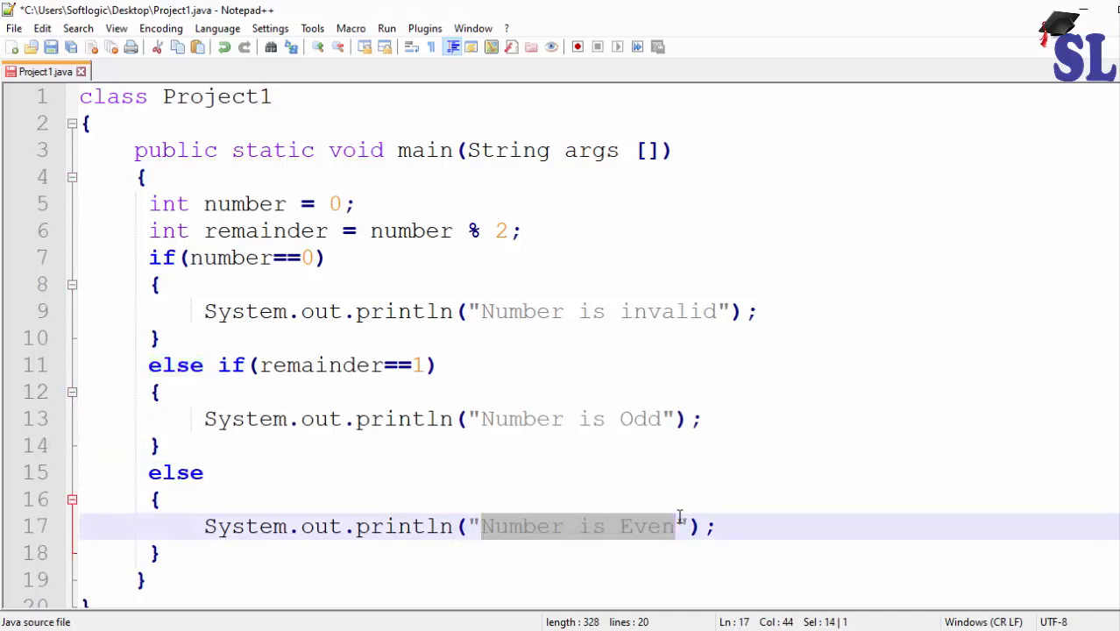
mouse_move(568, 526)
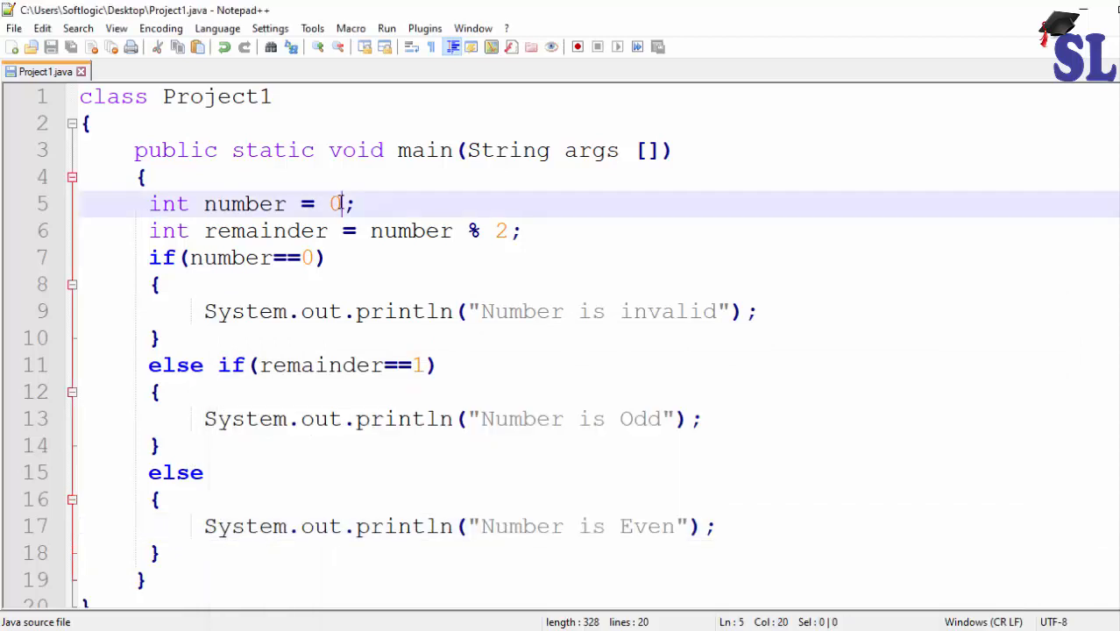
Set number to 5, run javac Project1.java and java Project1, then set number to 4.
type("5")
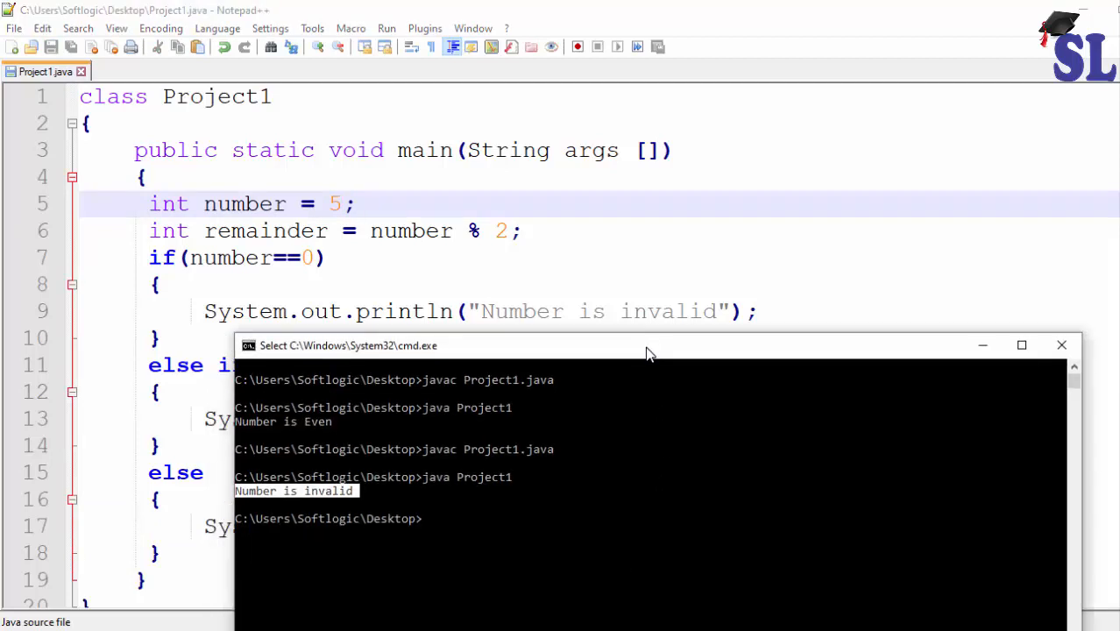
type("javac Project1.java")
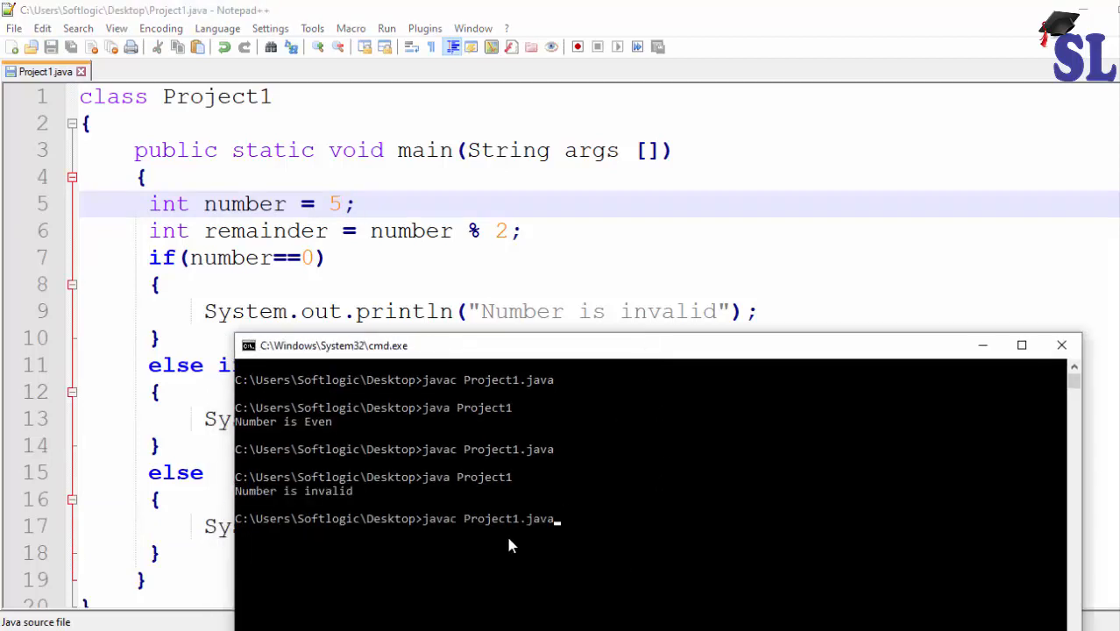
type("java Project1")
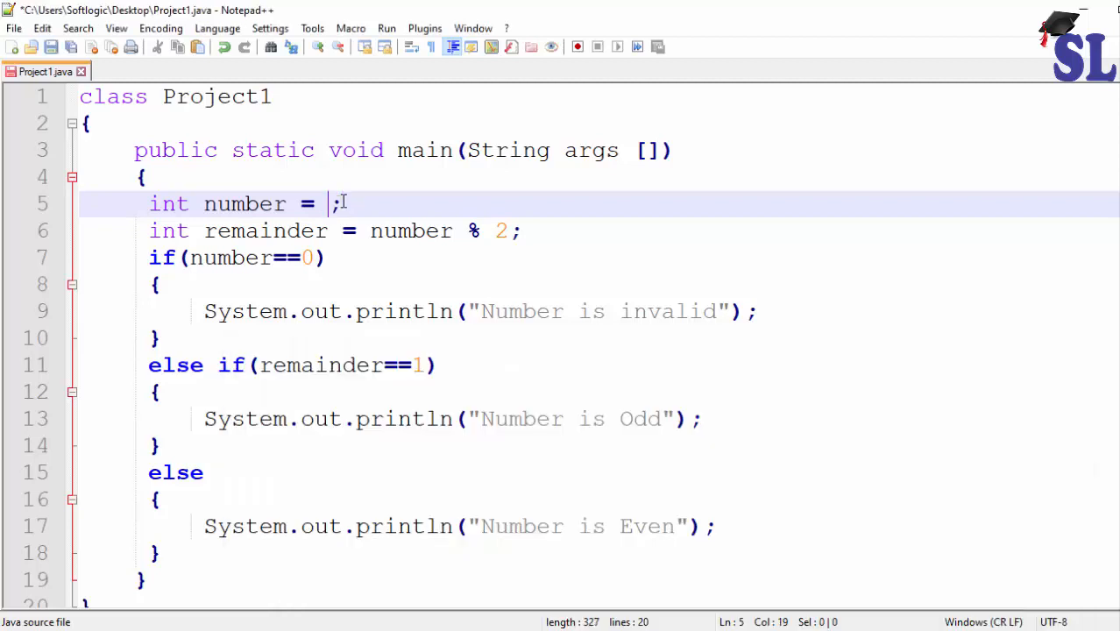
type("4")
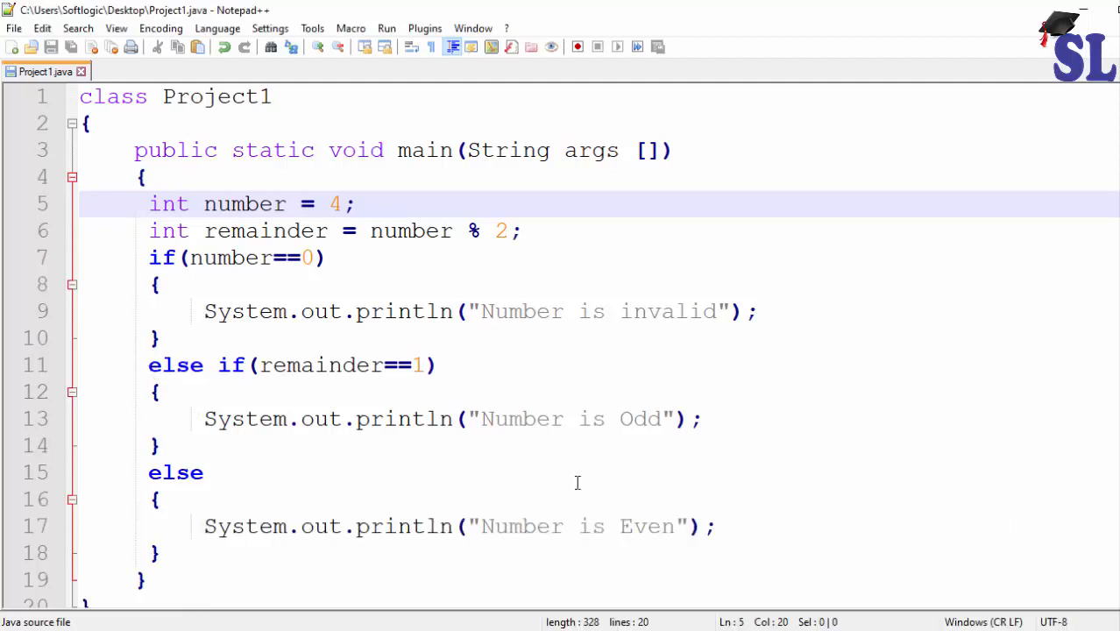
left_click(342, 204)
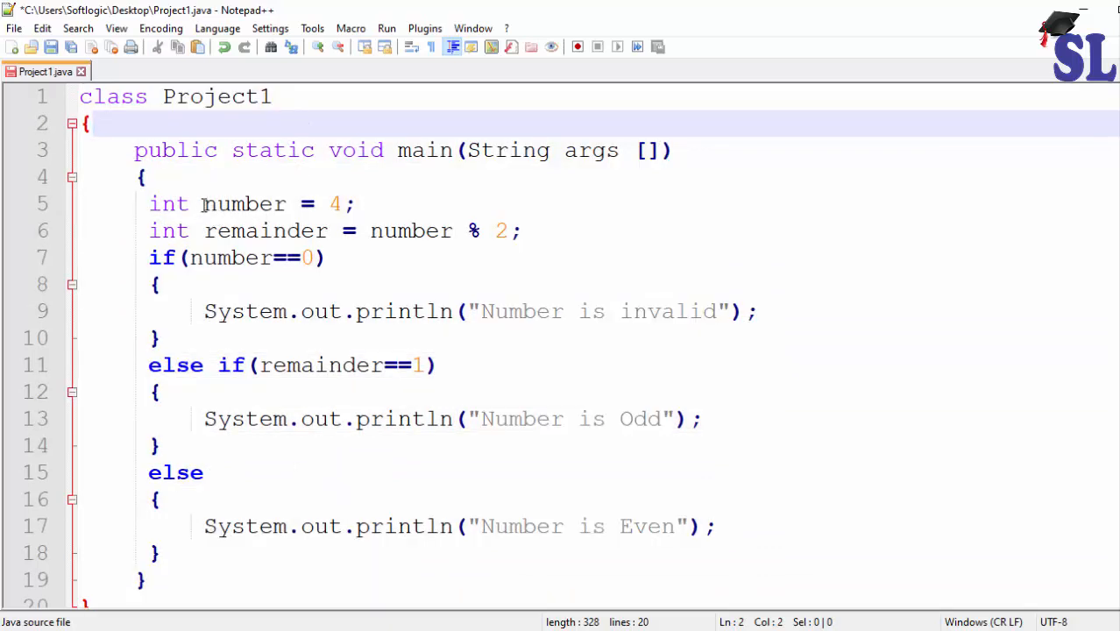
double_click(245, 204)
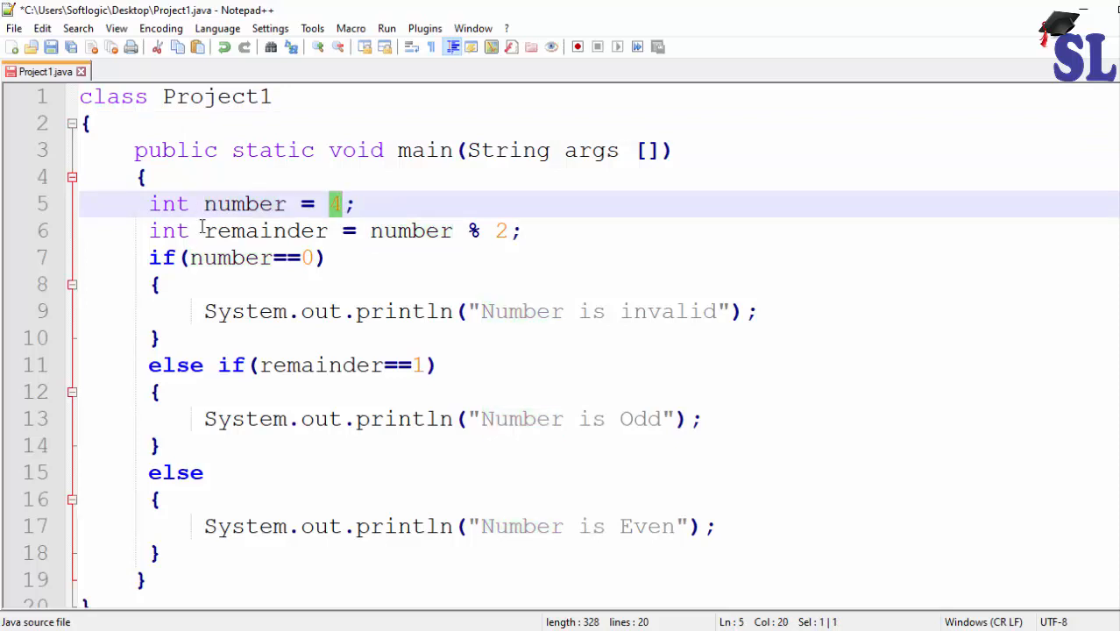
double_click(265, 230)
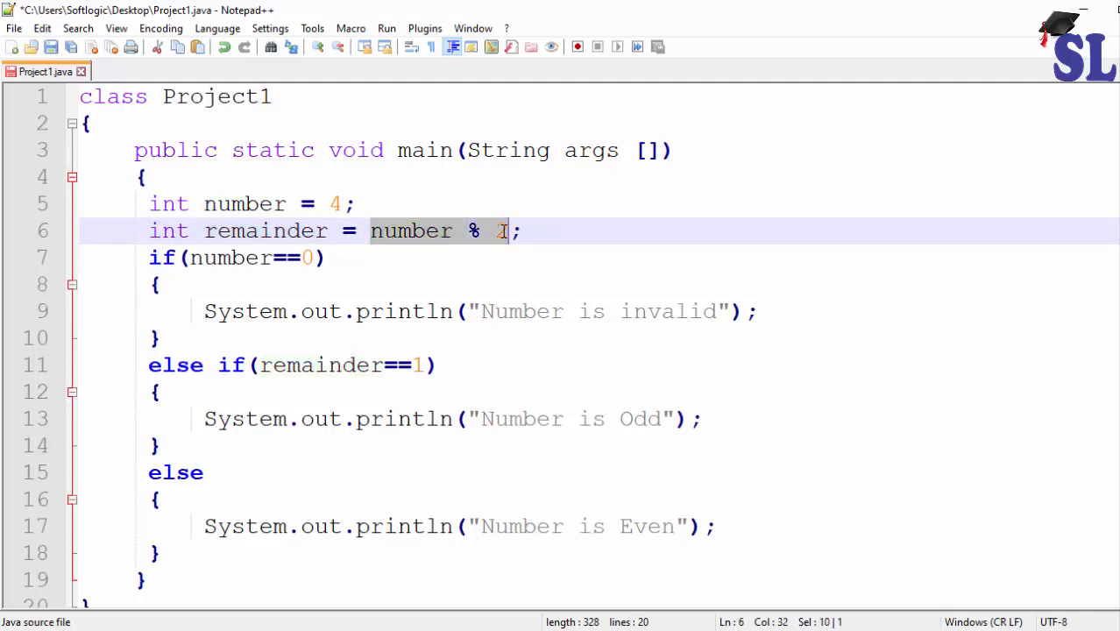
type("2")
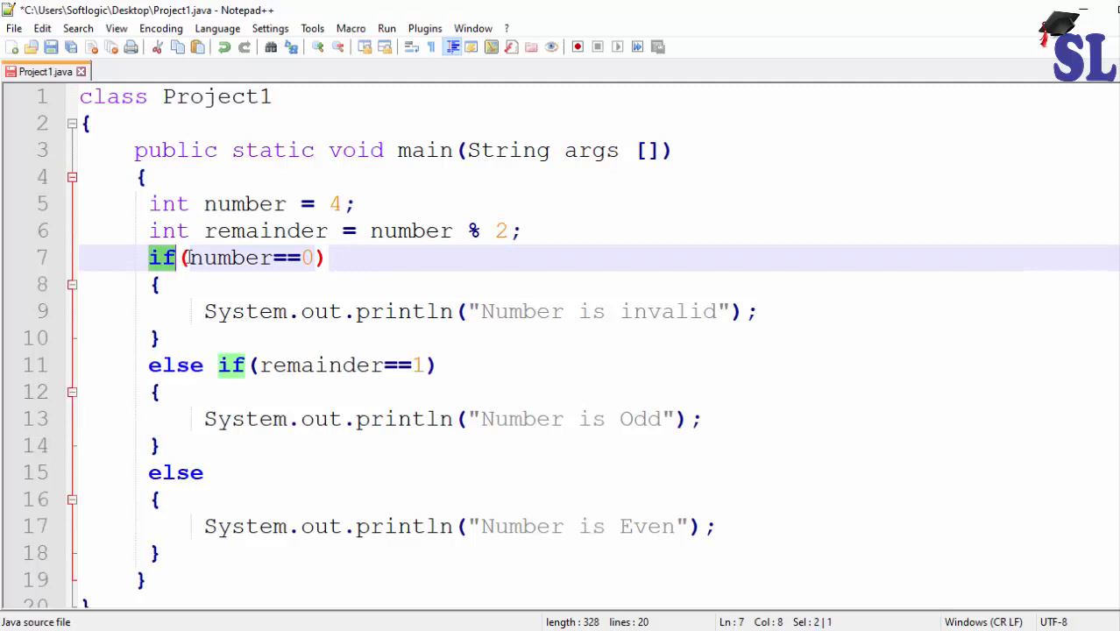
left_click(187, 257)
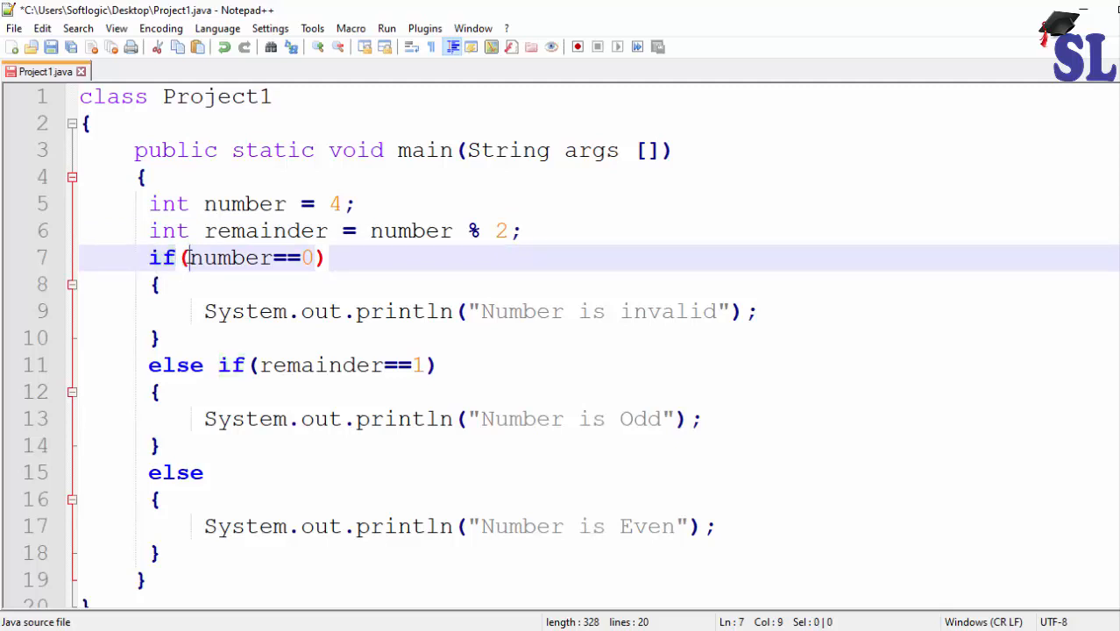